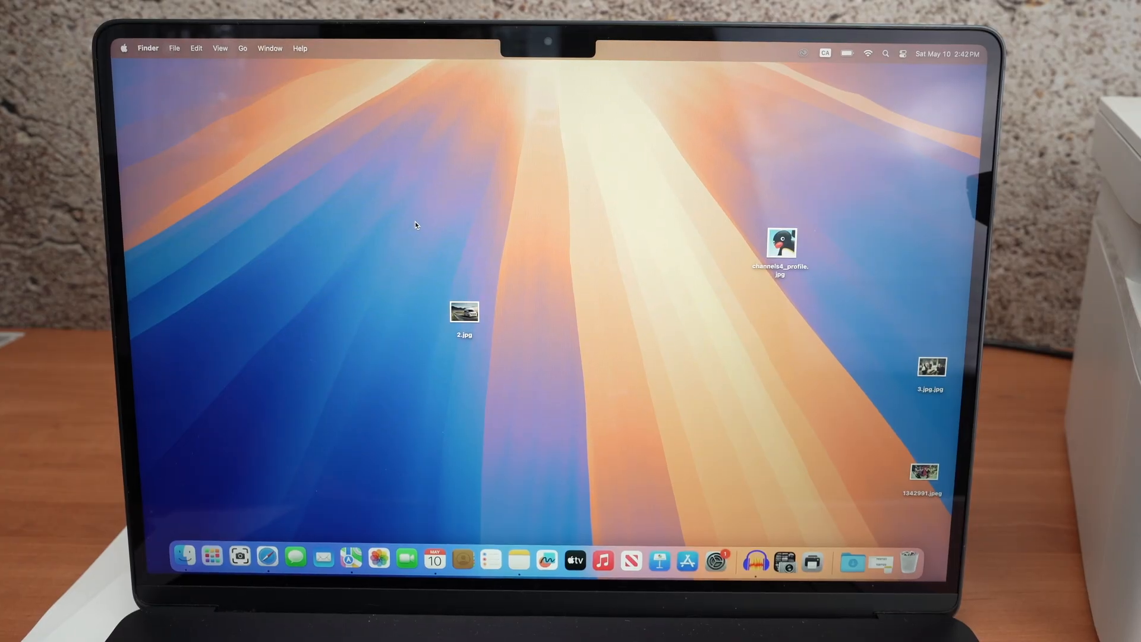
mouse_move(324, 405)
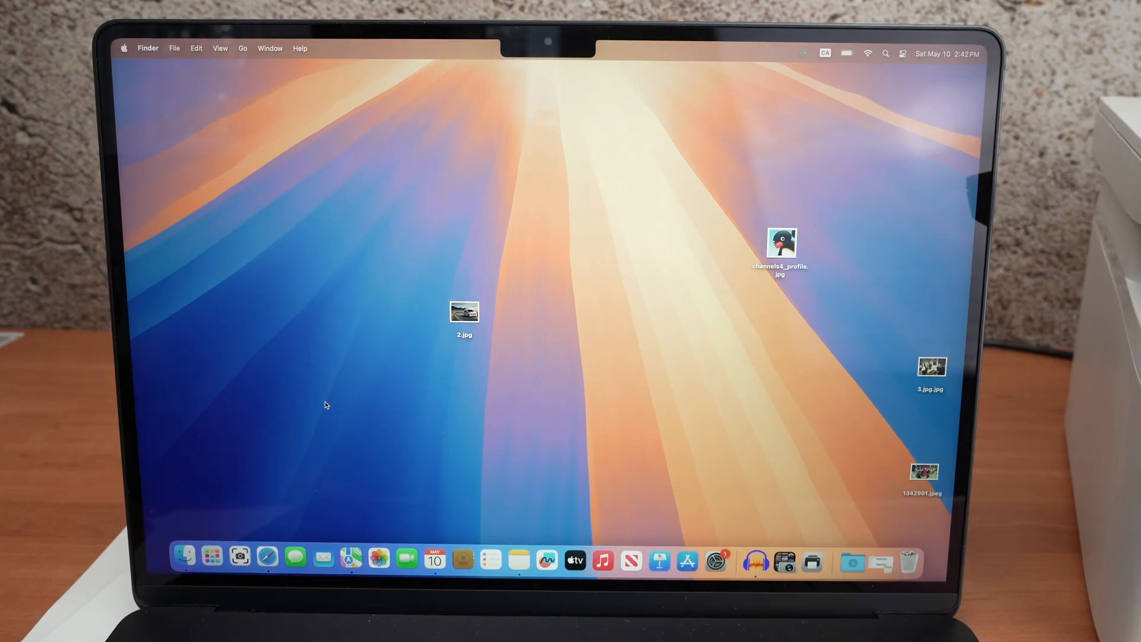
mouse_move(210, 557)
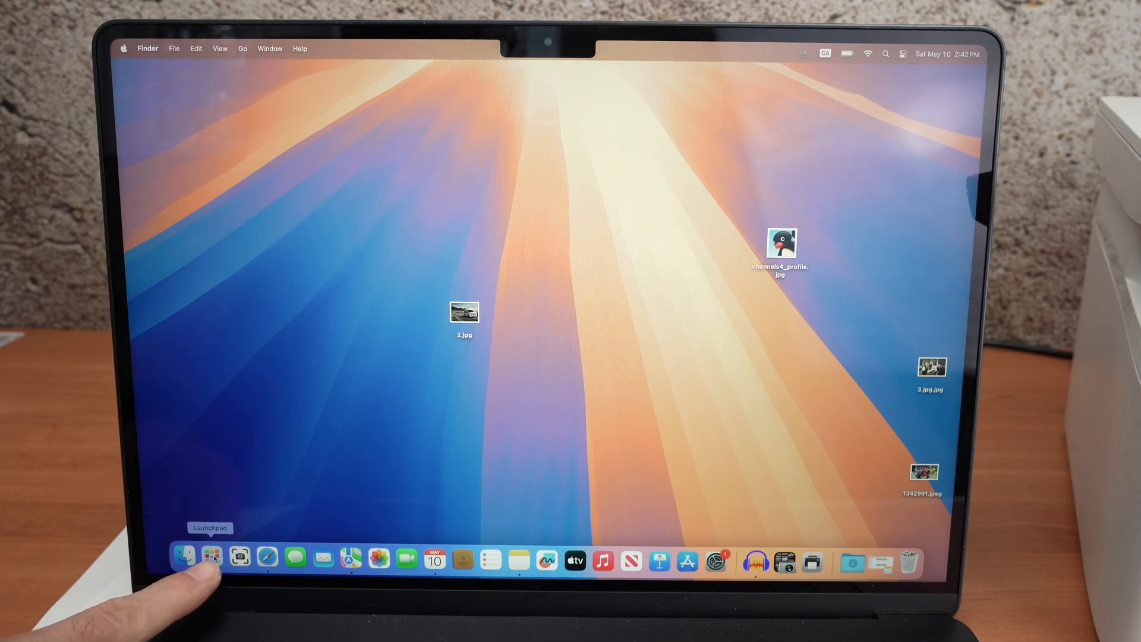
Launch App Store from Launchpad and search for 'hp smart', browsing the results
left_click(211, 558)
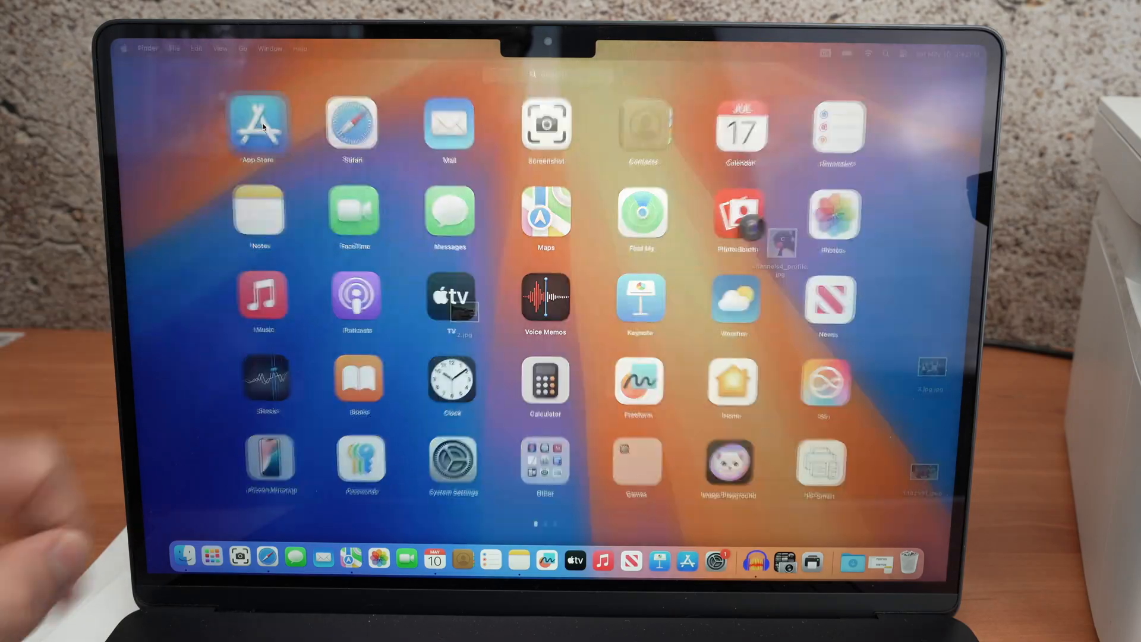
left_click(256, 125)
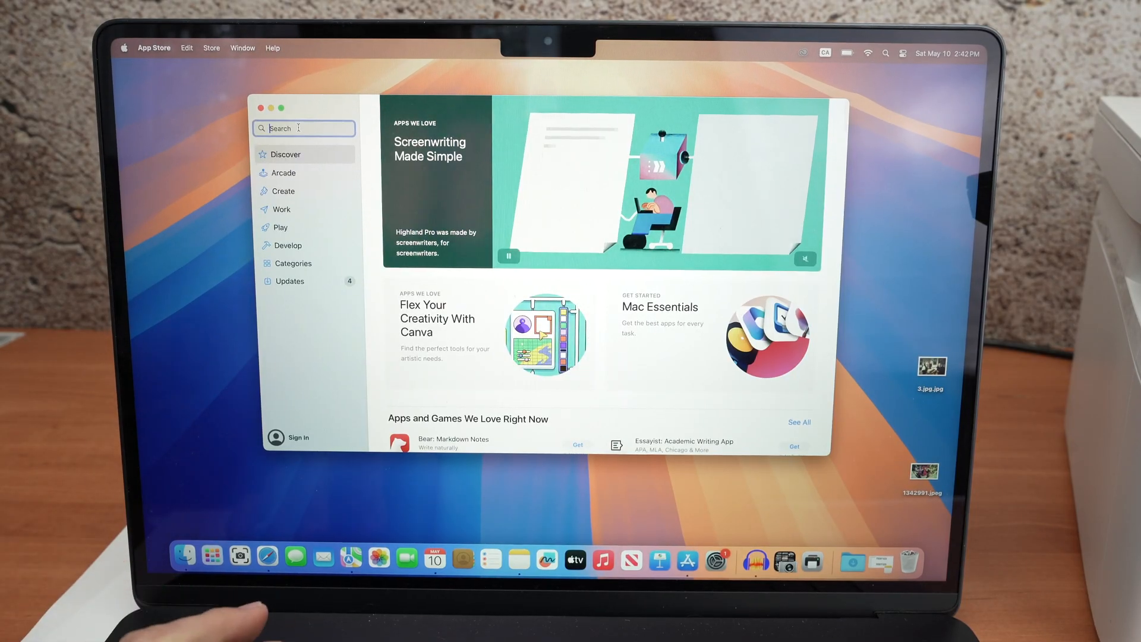
type("hp smart")
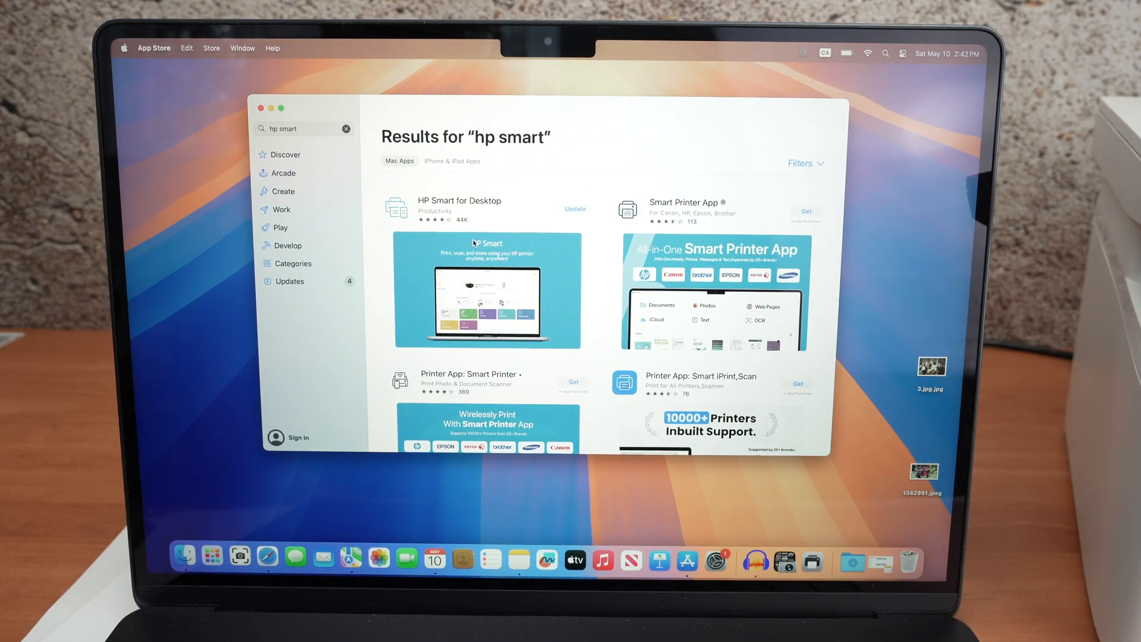
scroll("down", 3)
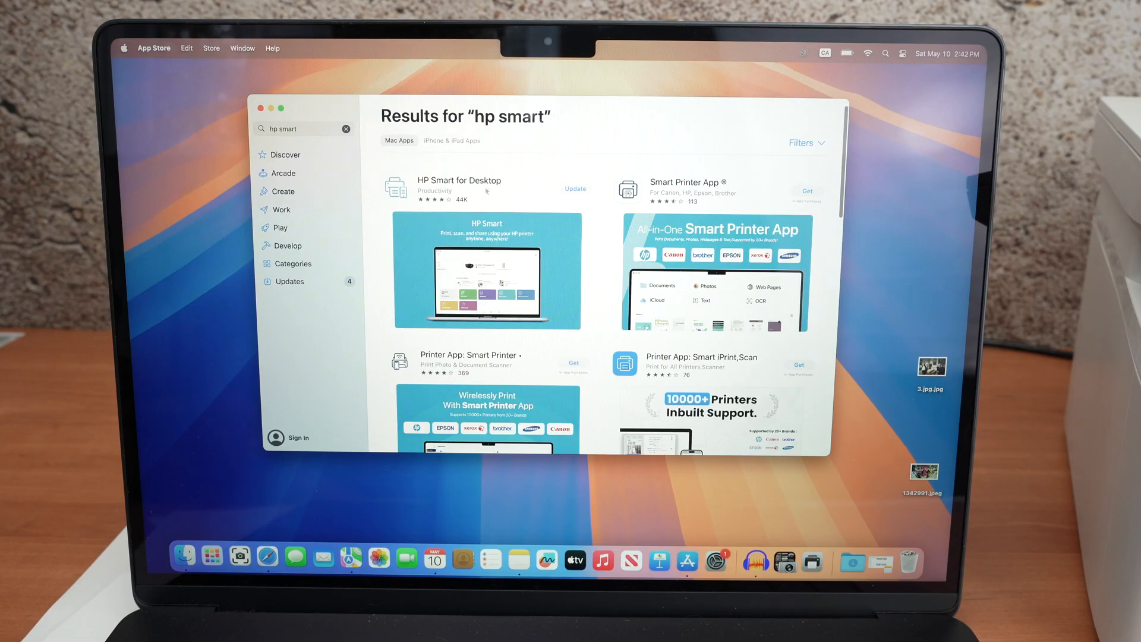
mouse_move(480, 297)
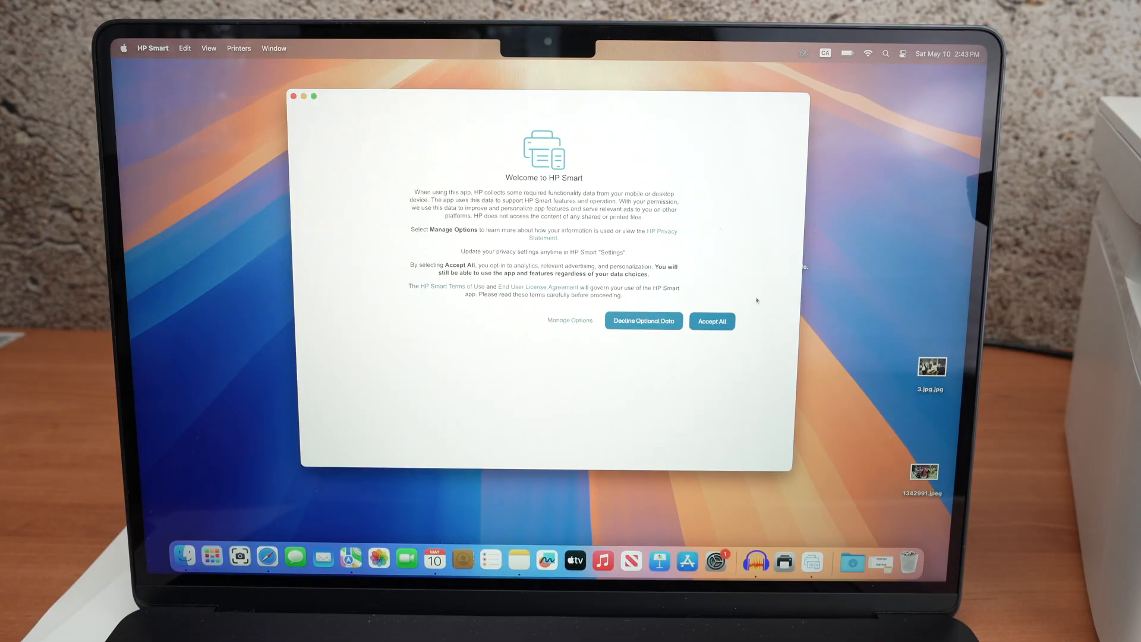
Accept HP Smart's data terms, skip sign-in, allow local network access, and add a first printer
left_click(711, 321)
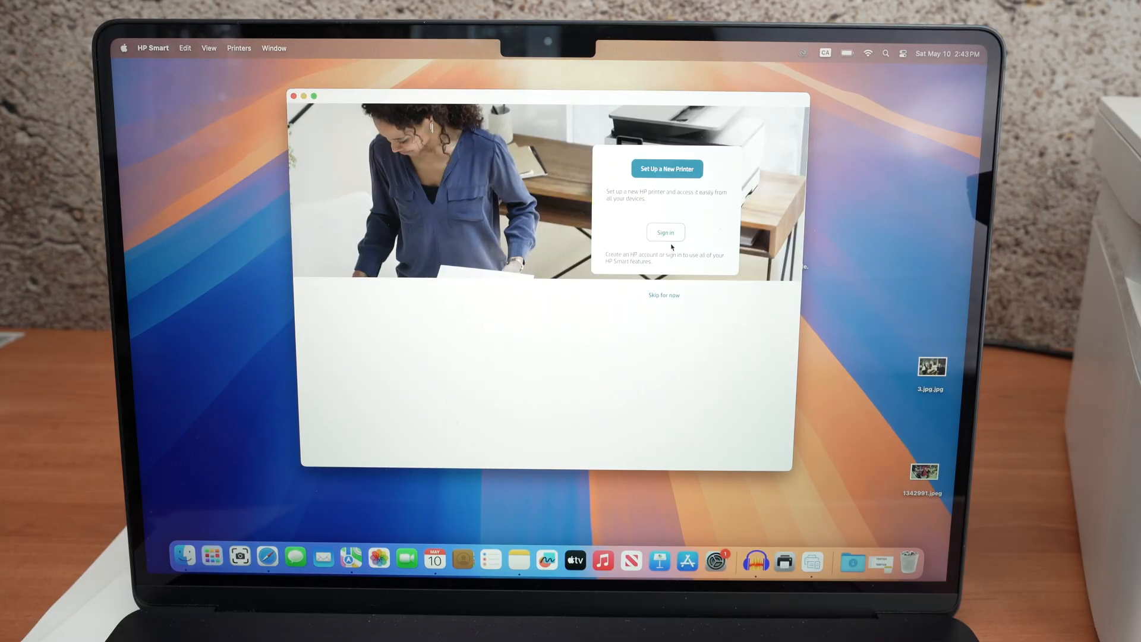
mouse_move(692, 235)
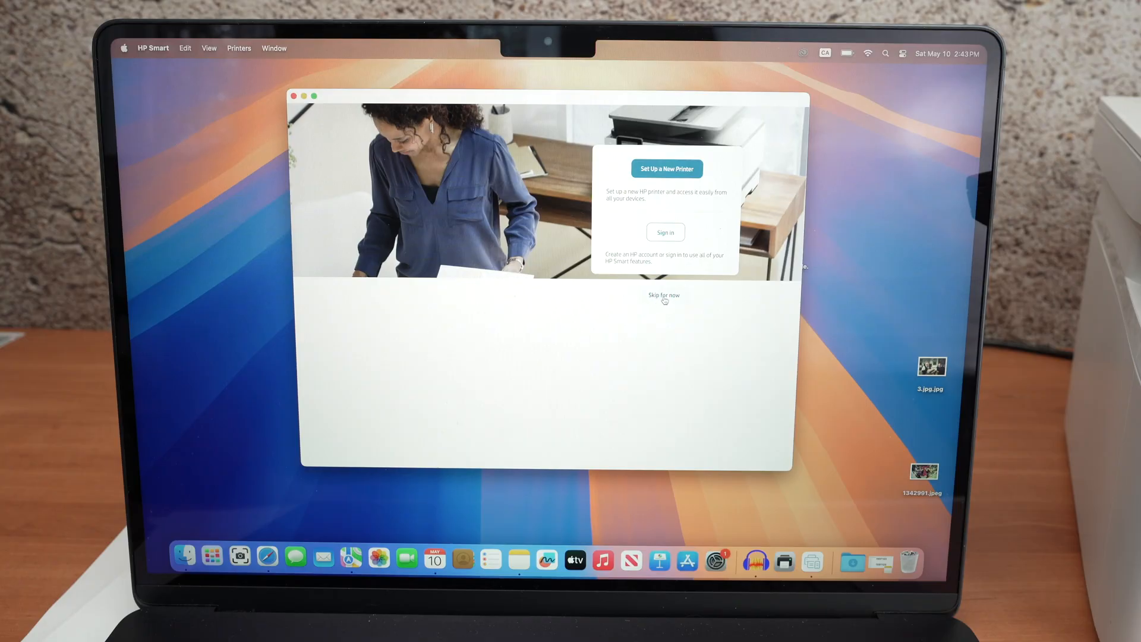
left_click(663, 295)
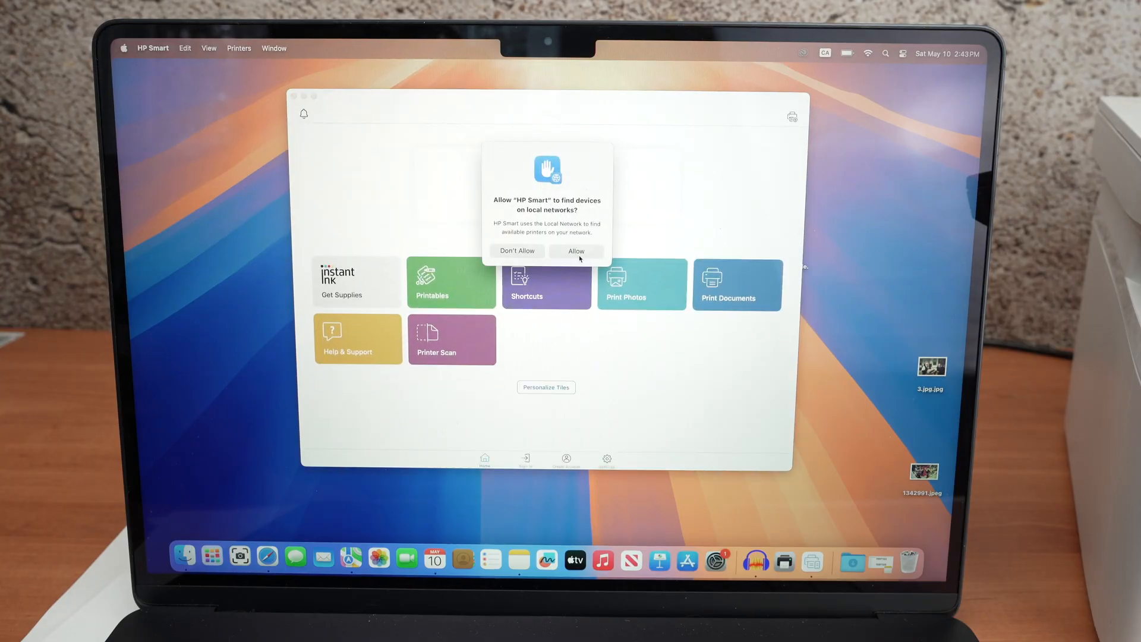
left_click(576, 251)
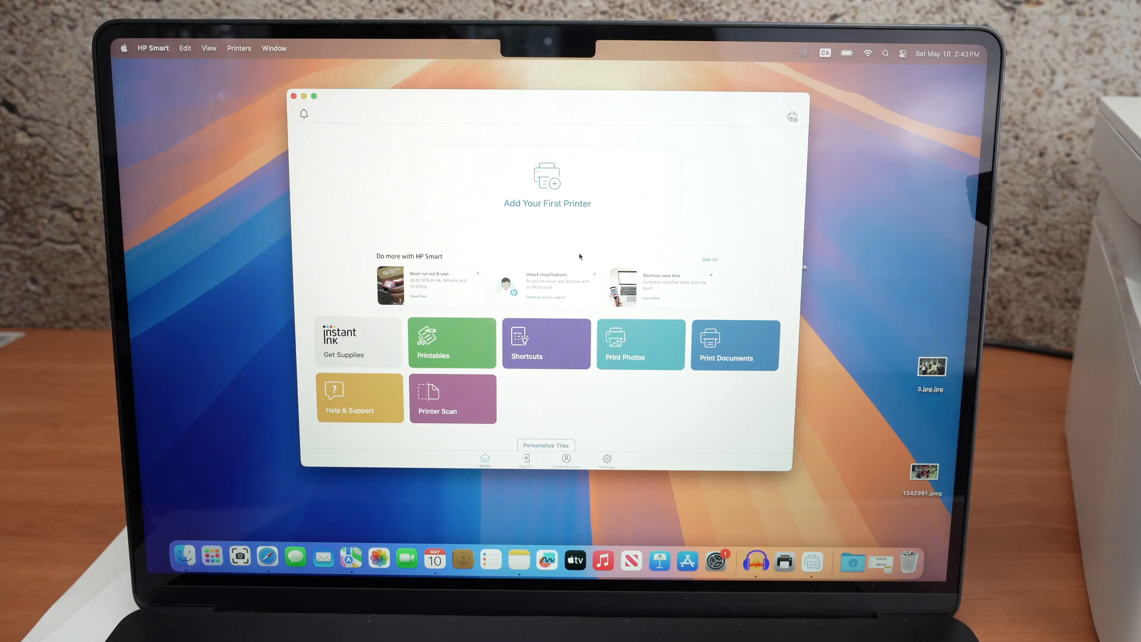
mouse_move(534, 209)
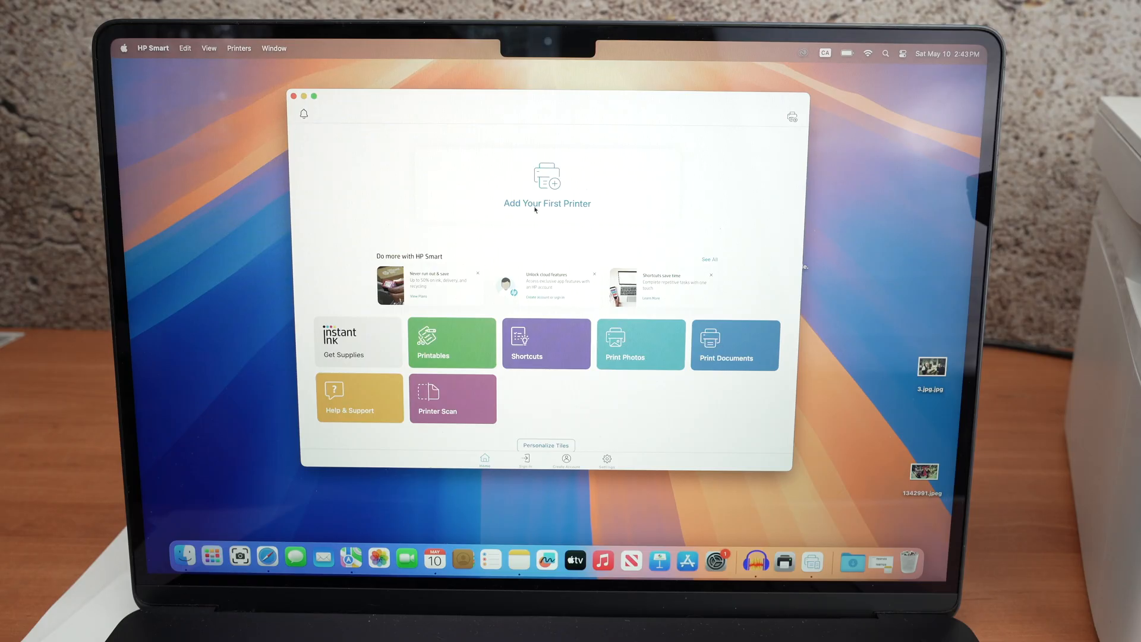
left_click(547, 203)
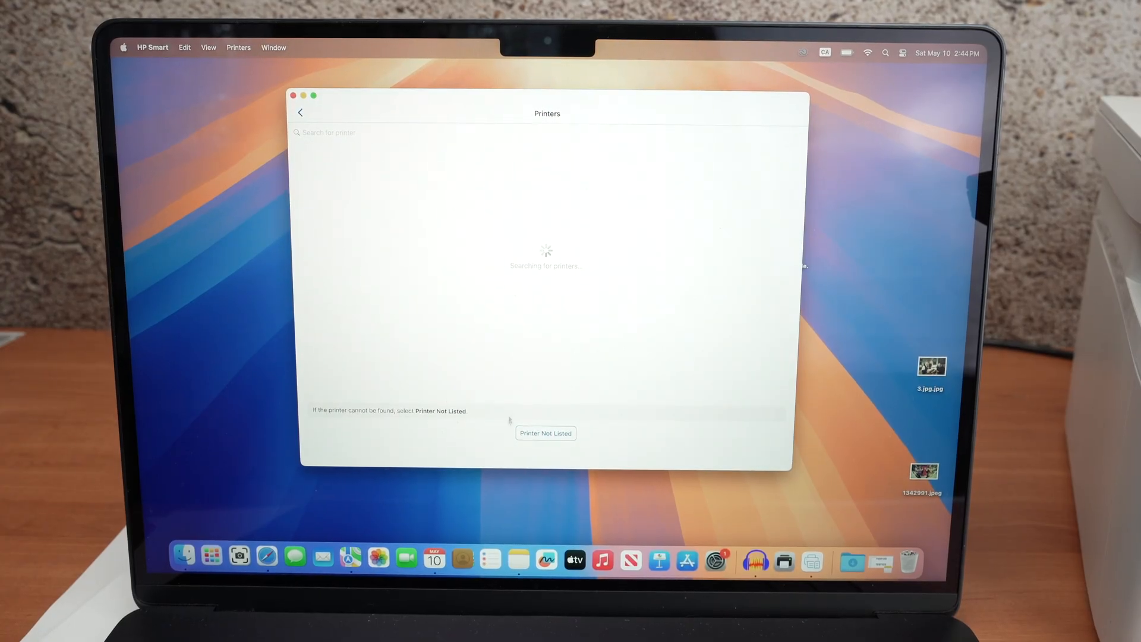
Choose Wi-Fi setup for an unlisted printer and allow Bluetooth and location access
left_click(545, 433)
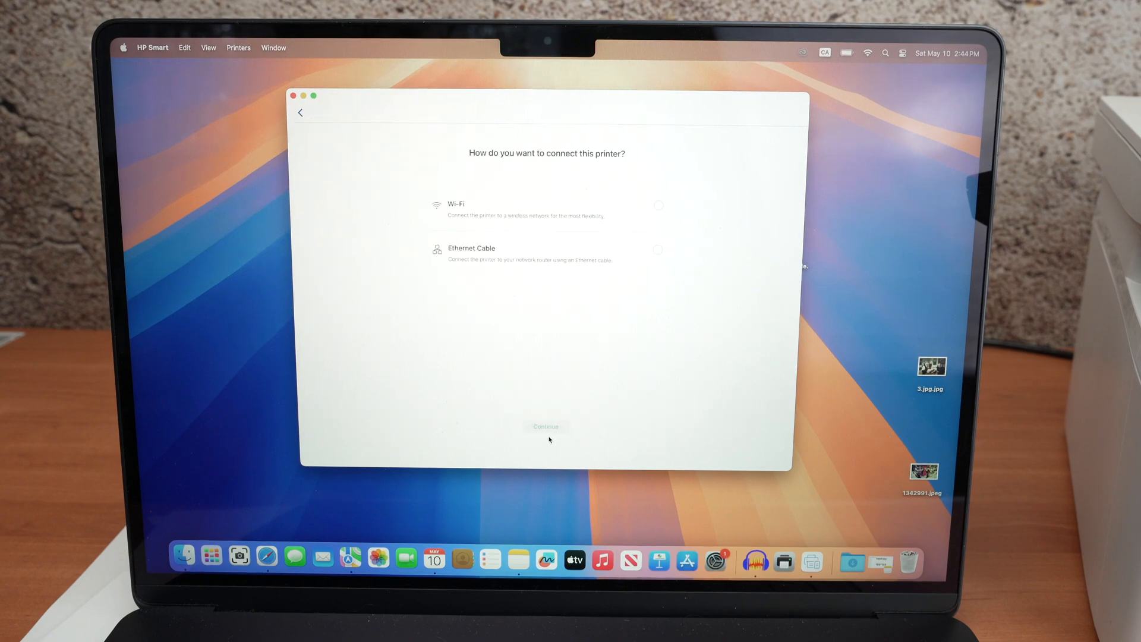
left_click(658, 205)
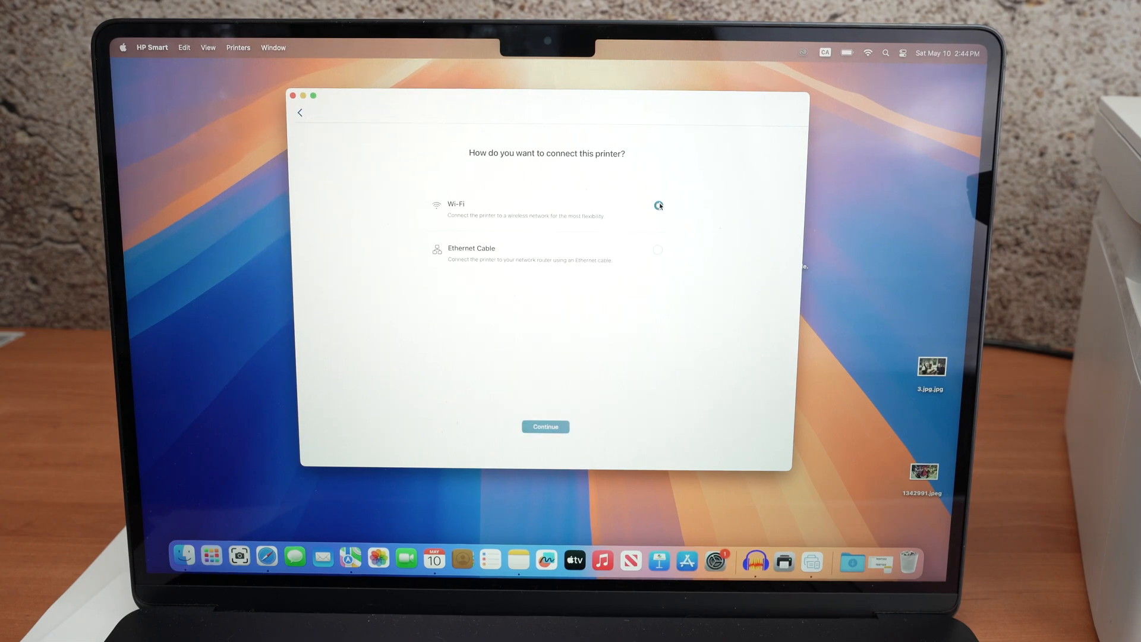
left_click(545, 426)
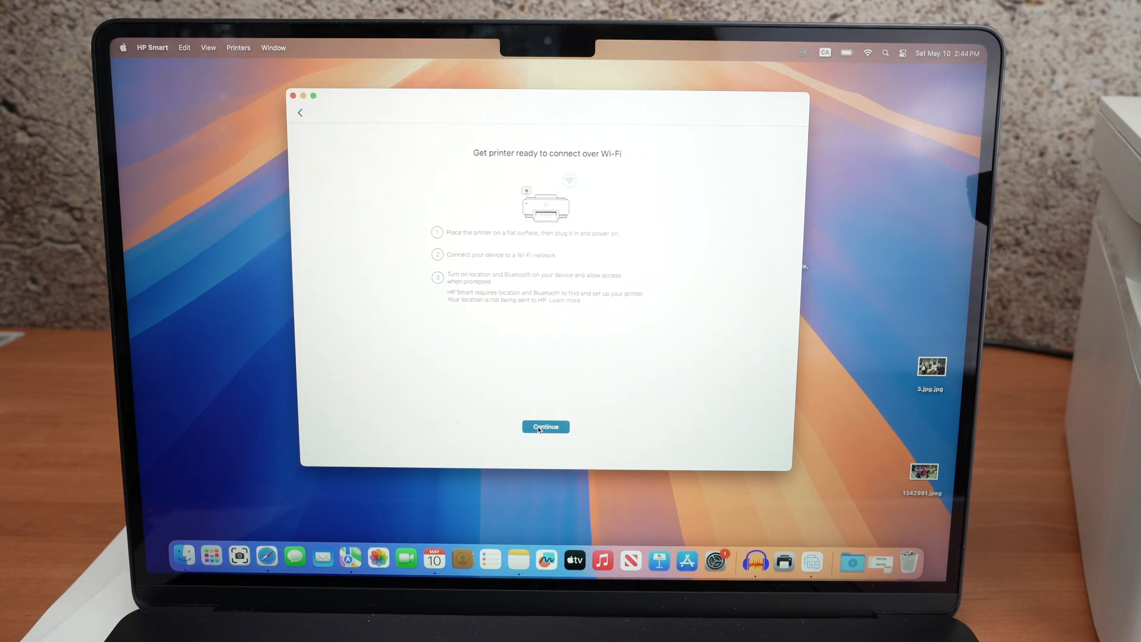
left_click(545, 427)
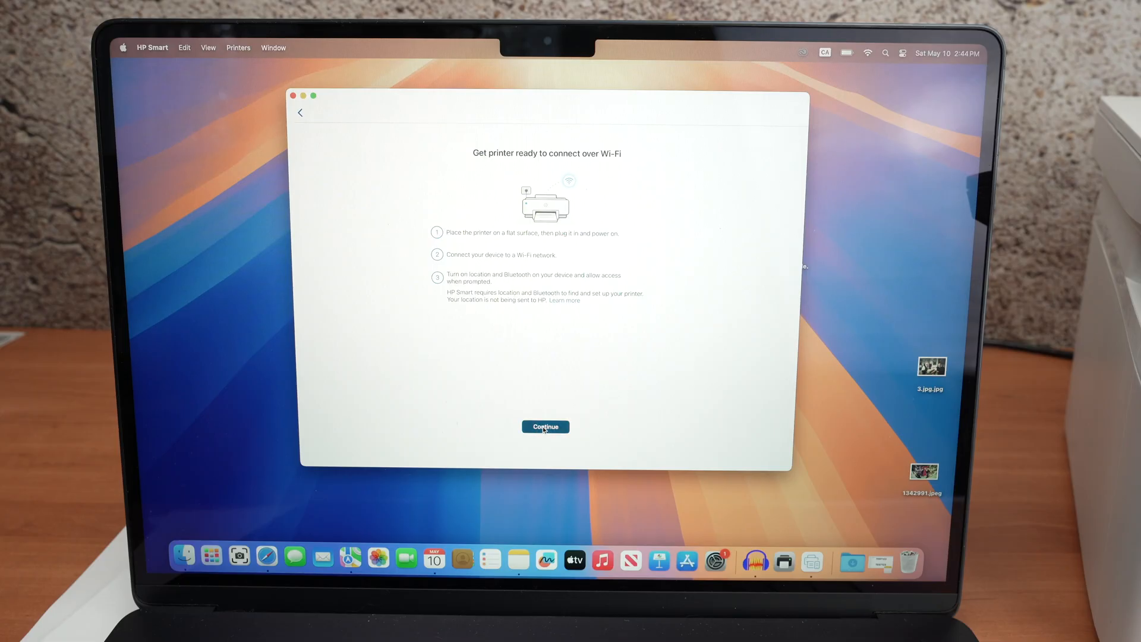
left_click(544, 427)
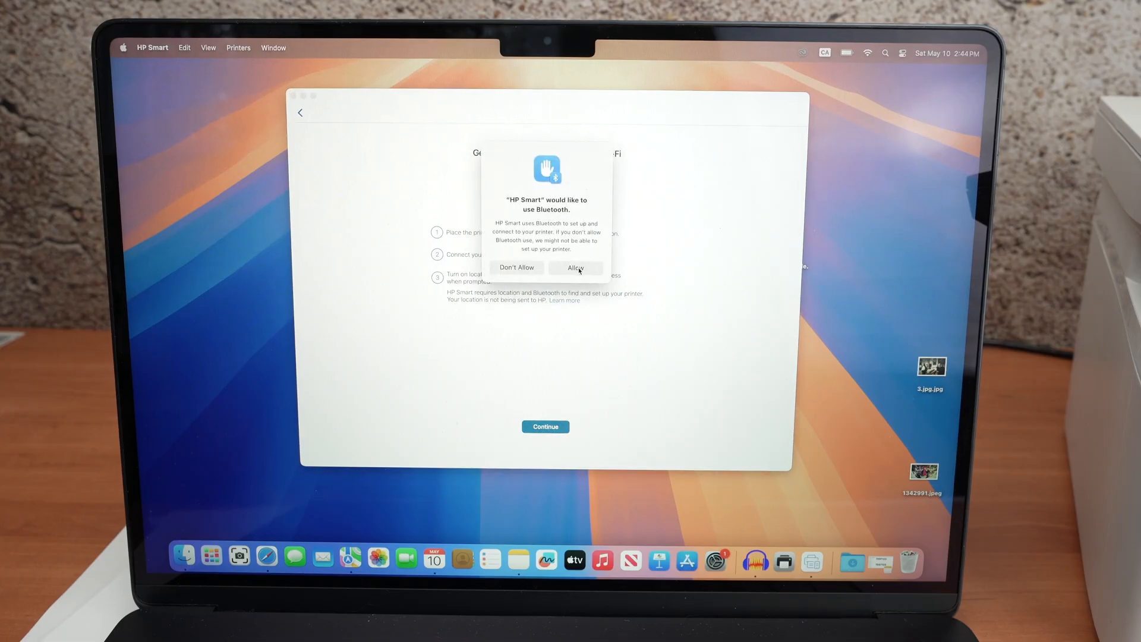
left_click(574, 268)
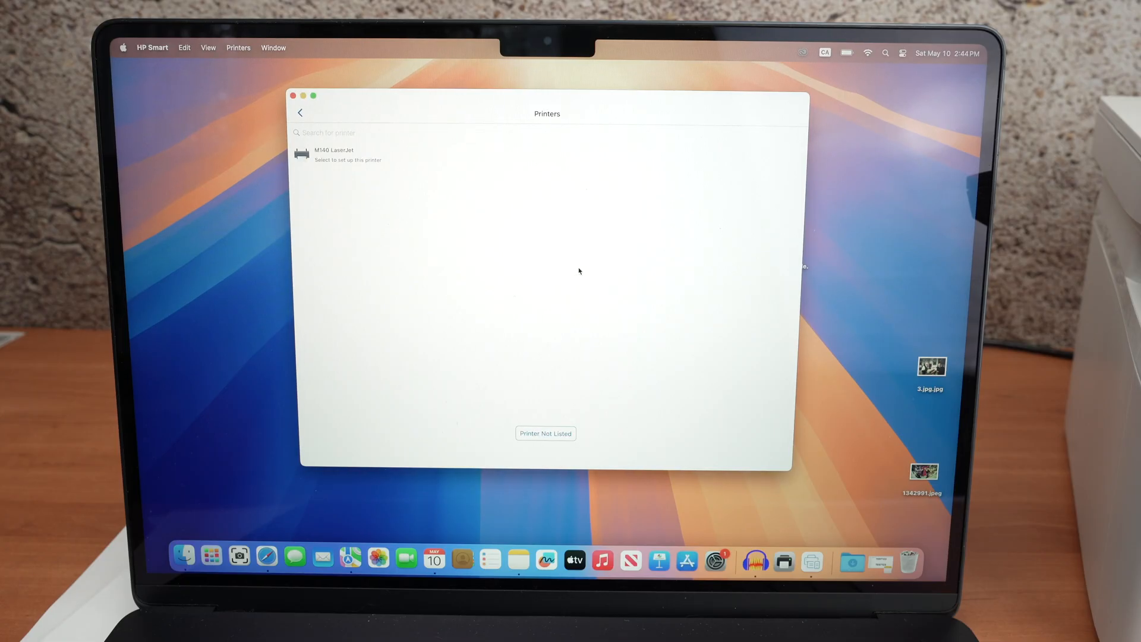
mouse_move(342, 159)
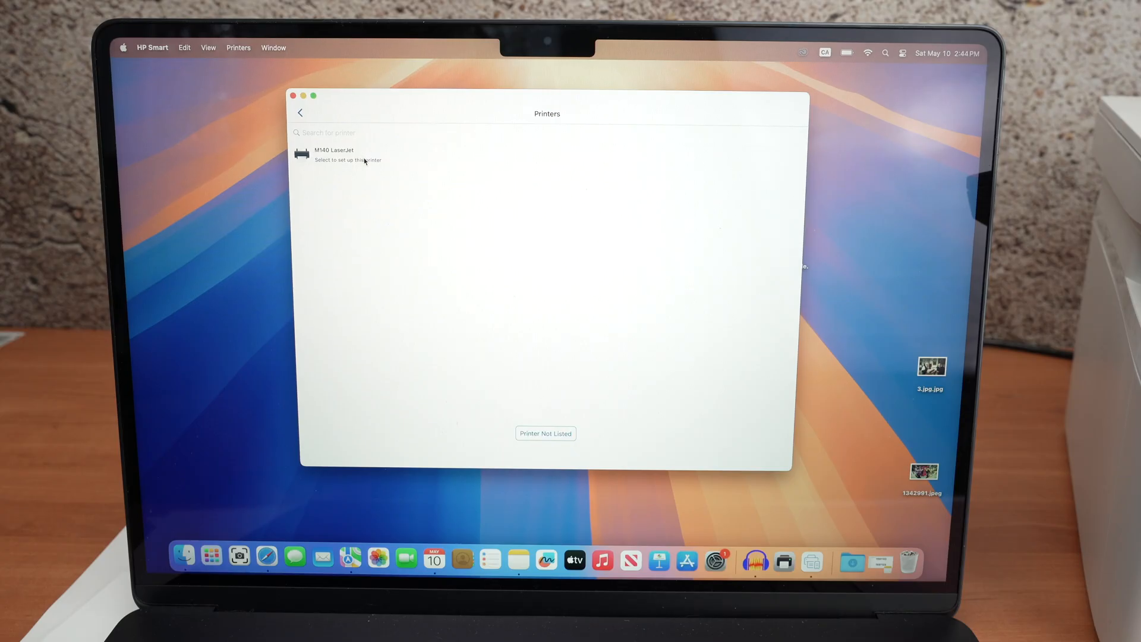
mouse_move(338, 186)
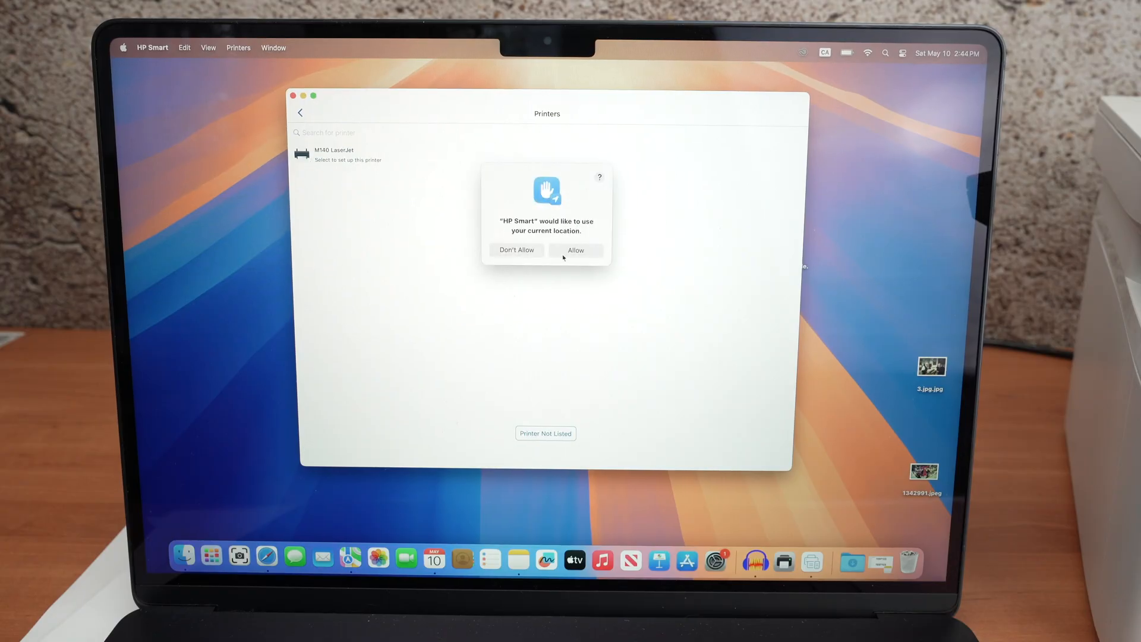
left_click(574, 249)
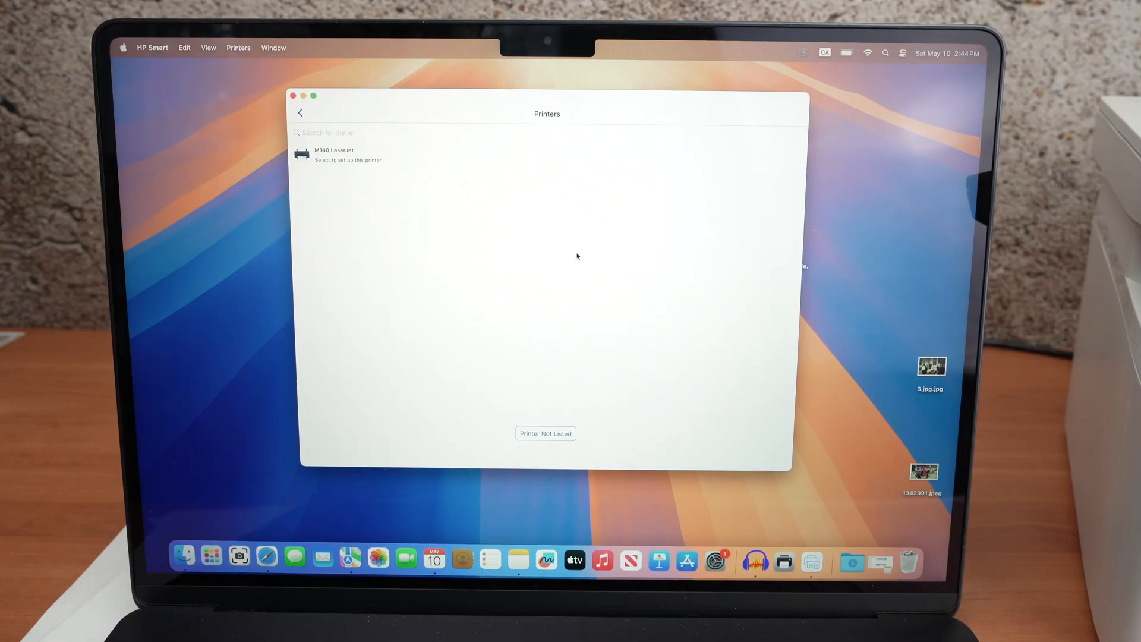
Select the M140 LaserJet and connect it to the Schrute Farms Wi-Fi network
left_click(333, 155)
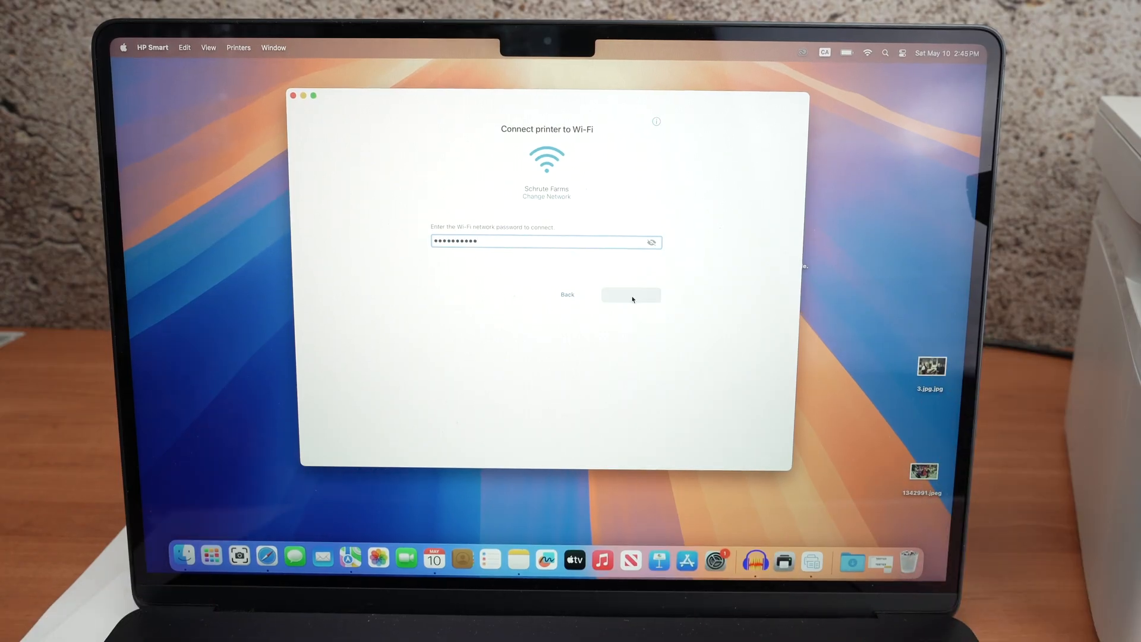
left_click(629, 294)
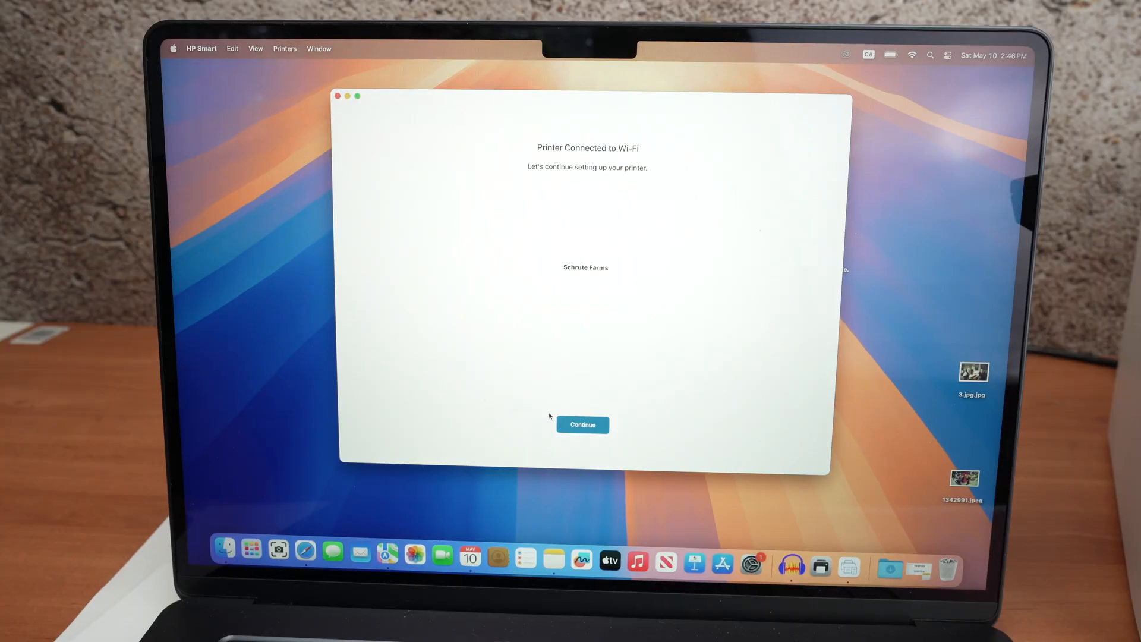
Continue past the Wi-Fi confirmation and decline optional printer data collection
left_click(582, 424)
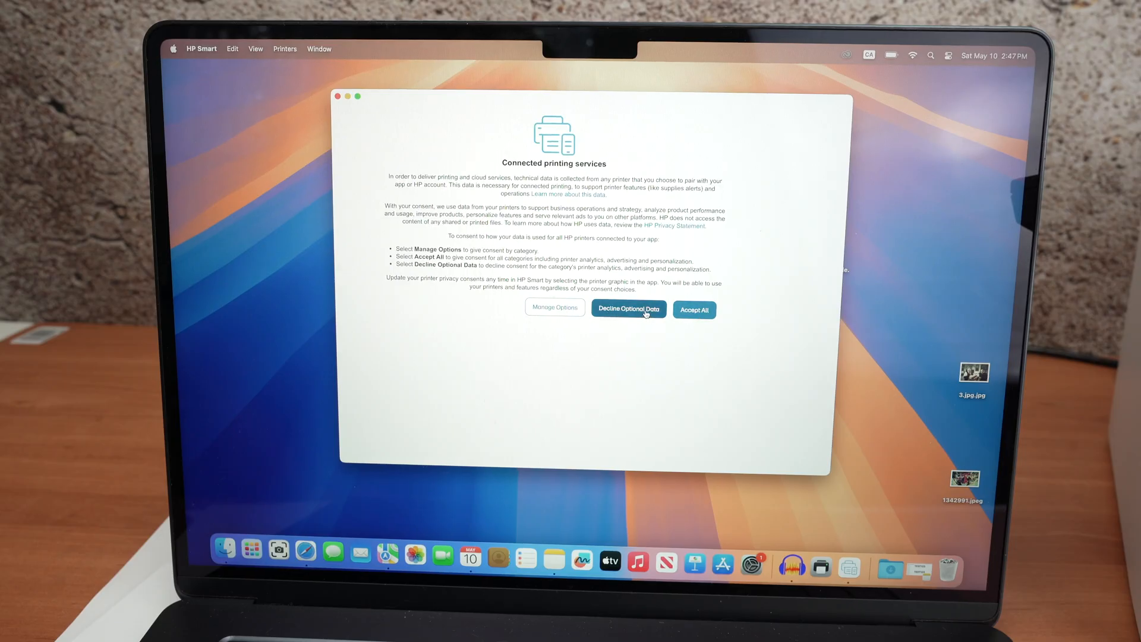
left_click(629, 309)
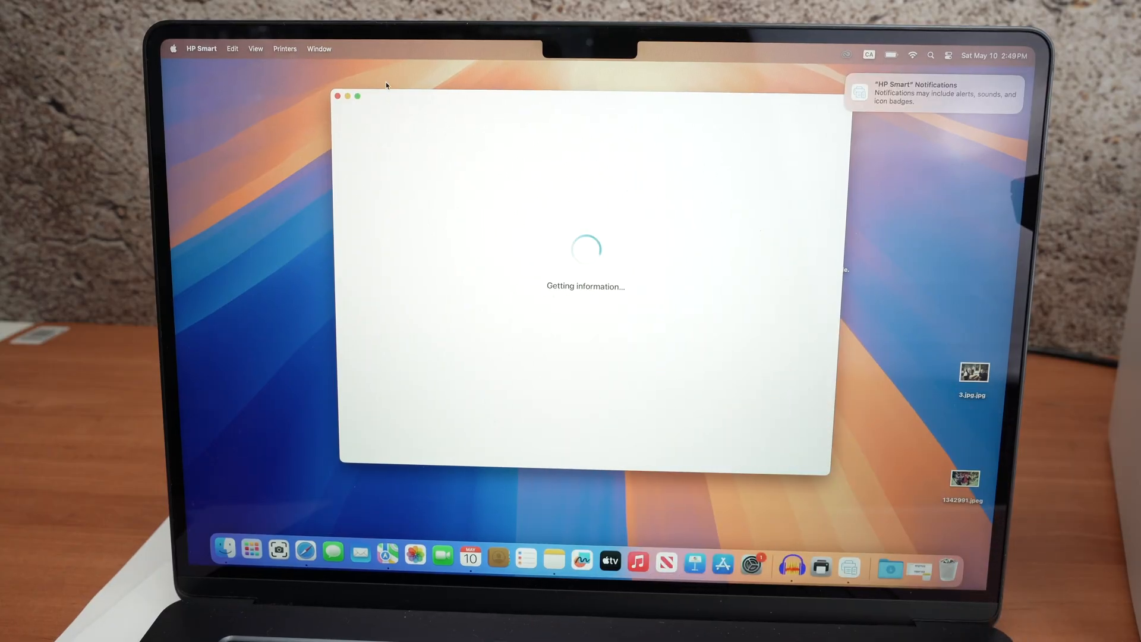
Check that the HP LaserJet MFP M140w is on the home screen, then close HP Smart
left_click(338, 96)
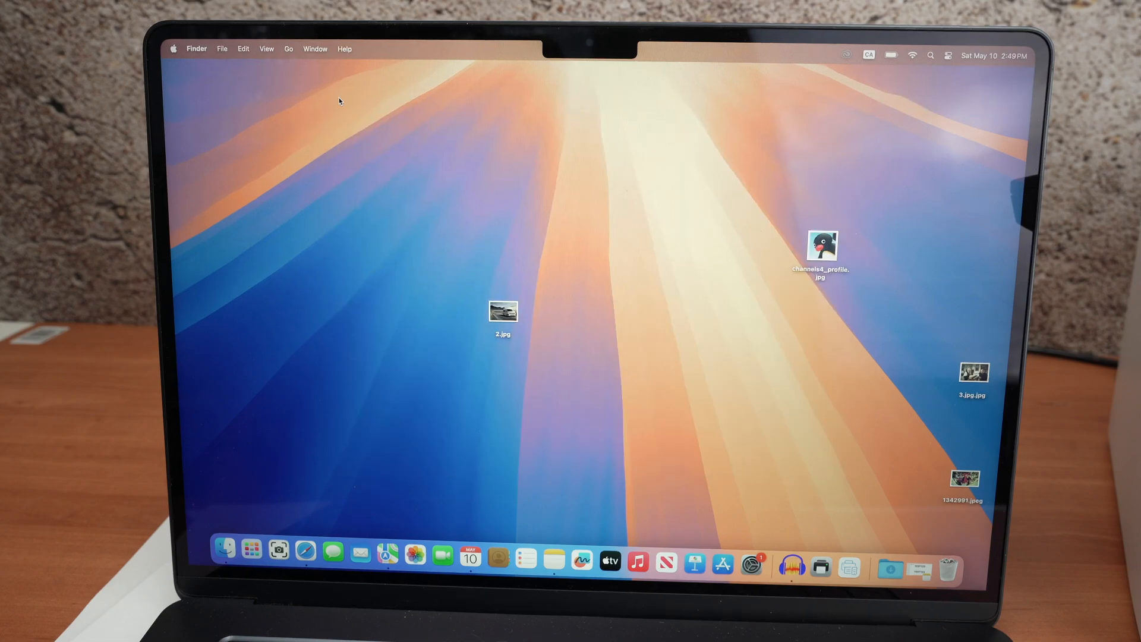
mouse_move(305, 550)
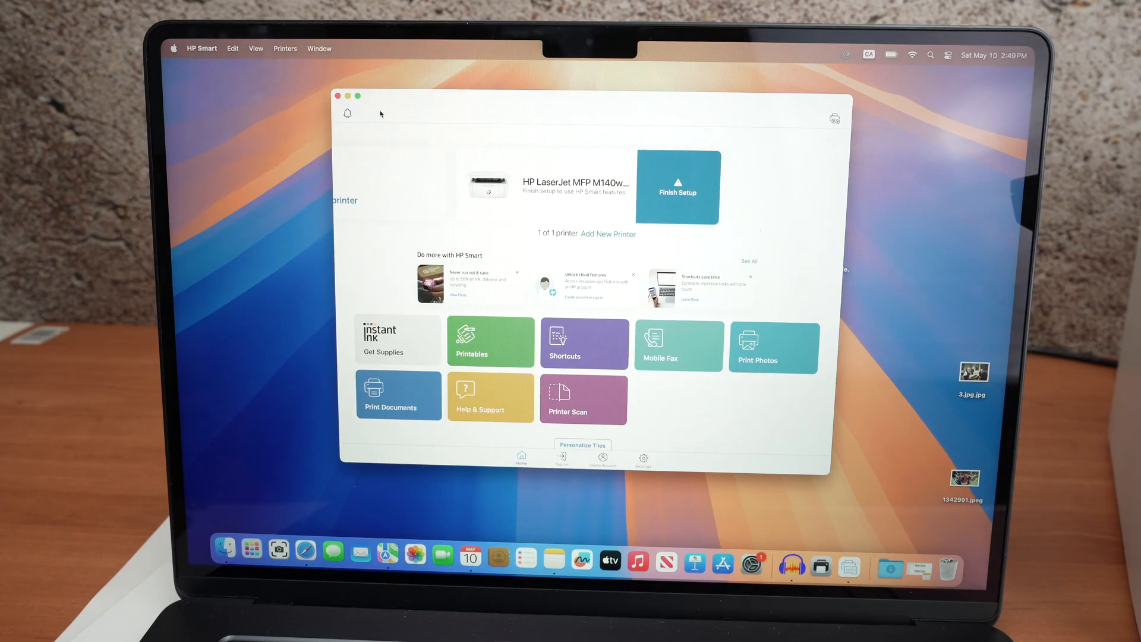
left_click(337, 95)
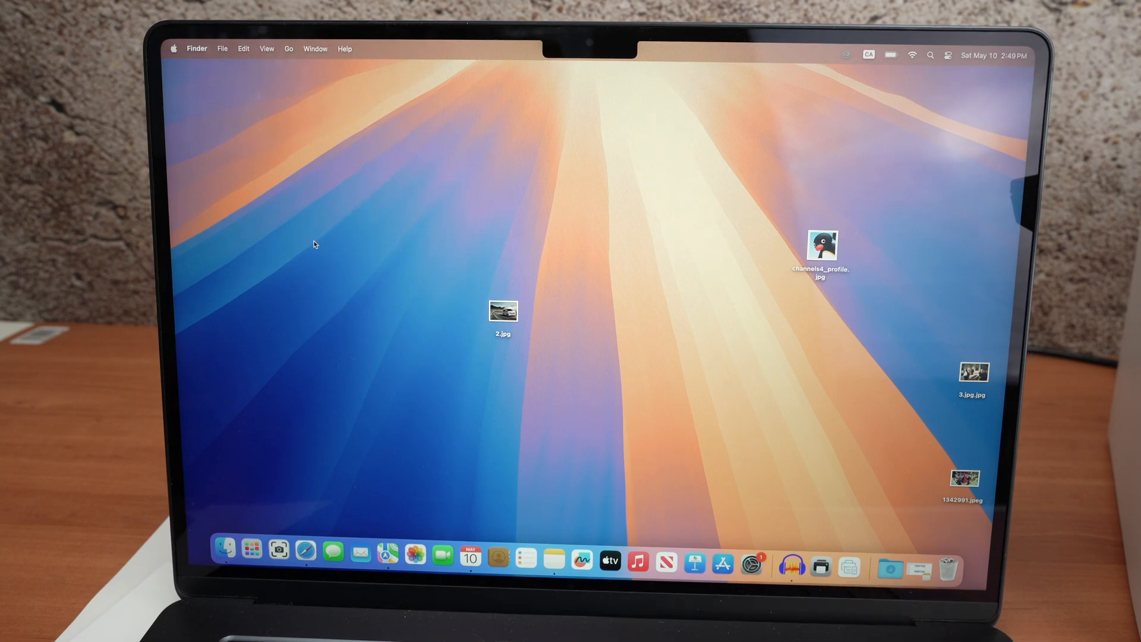
Set Safari to print the Gilgamesh article on HP LaserJet MFP M140w (AB22D4), pages 1 to 1
left_click(503, 311)
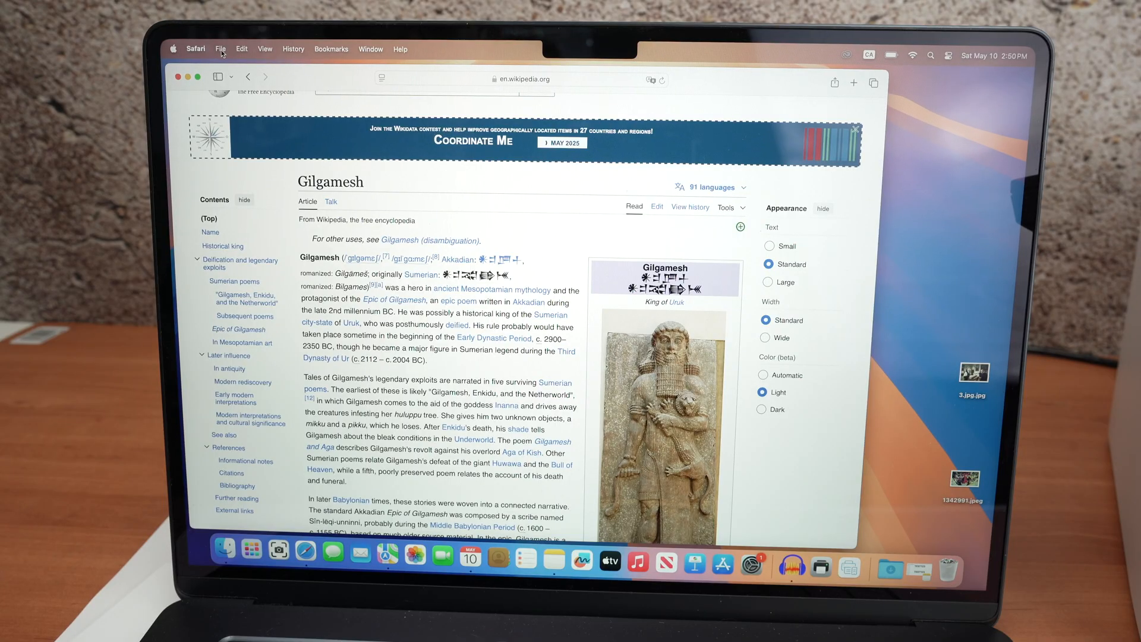
left_click(220, 49)
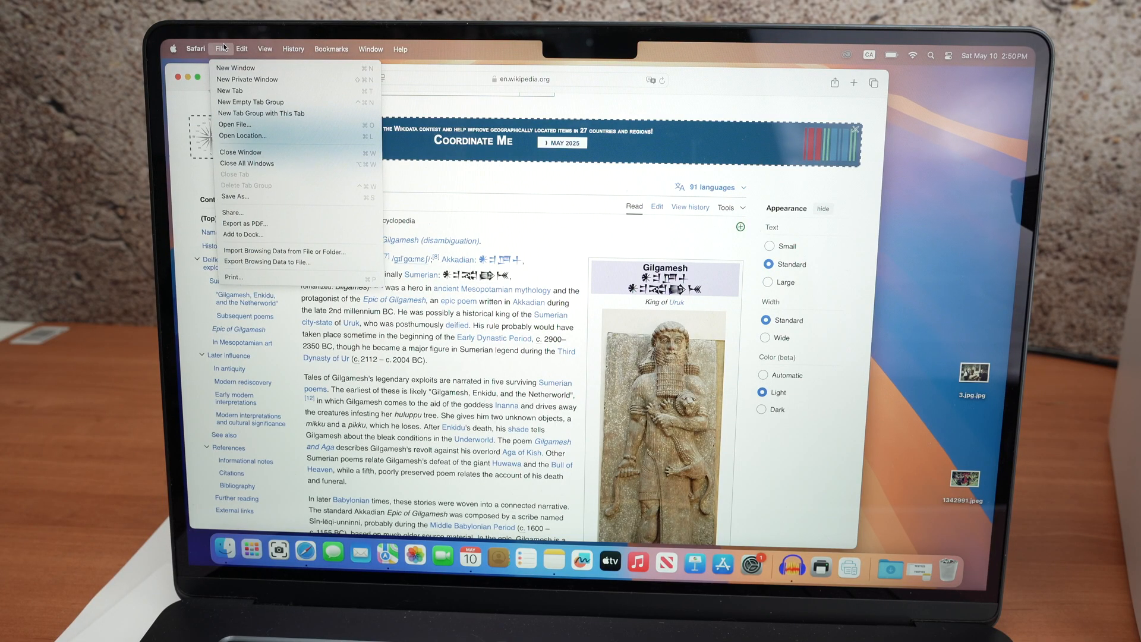
mouse_move(245, 276)
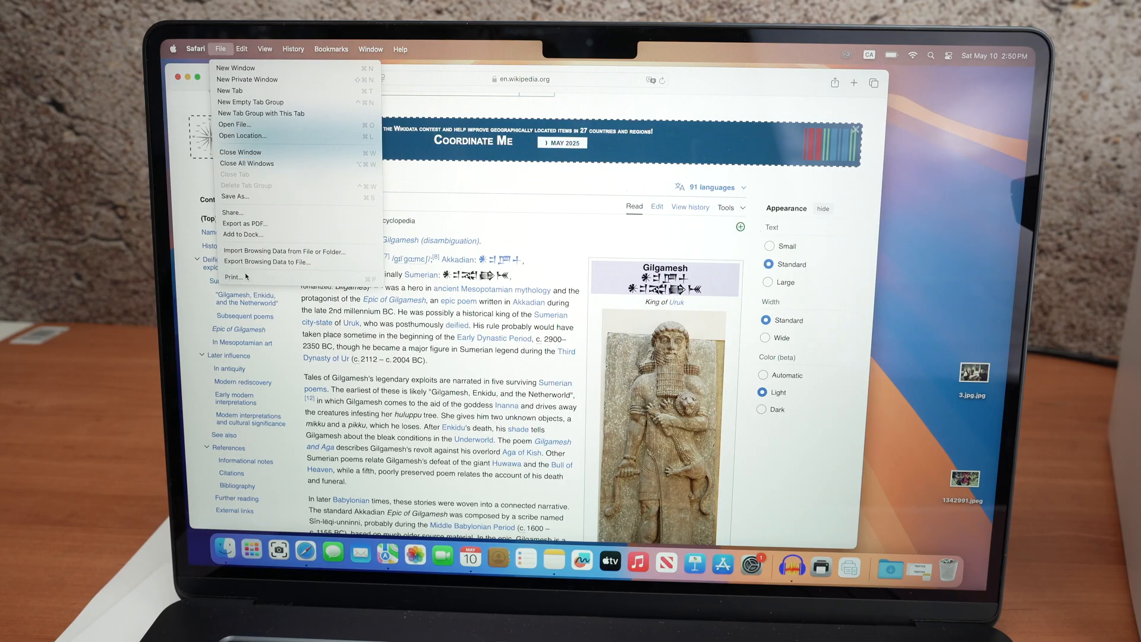
left_click(231, 277)
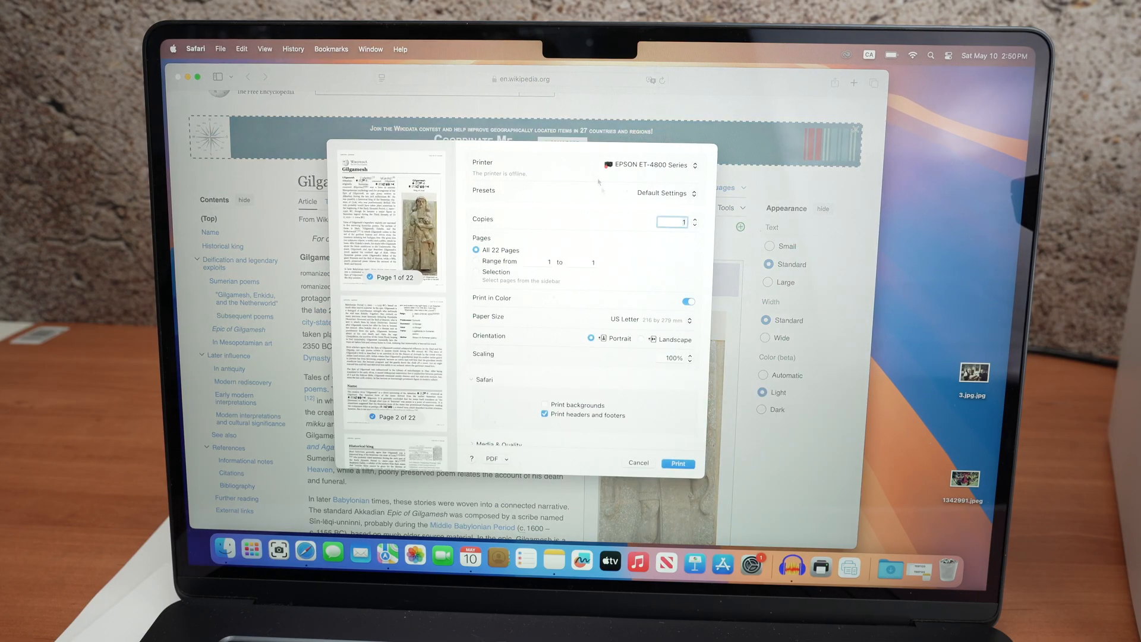
left_click(646, 164)
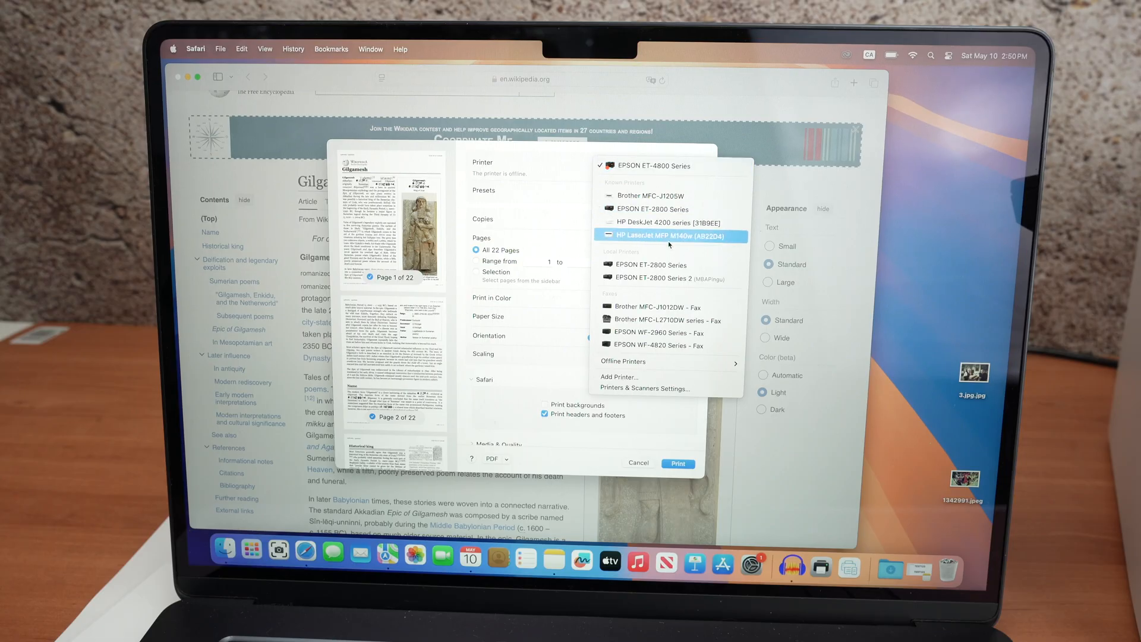
left_click(661, 235)
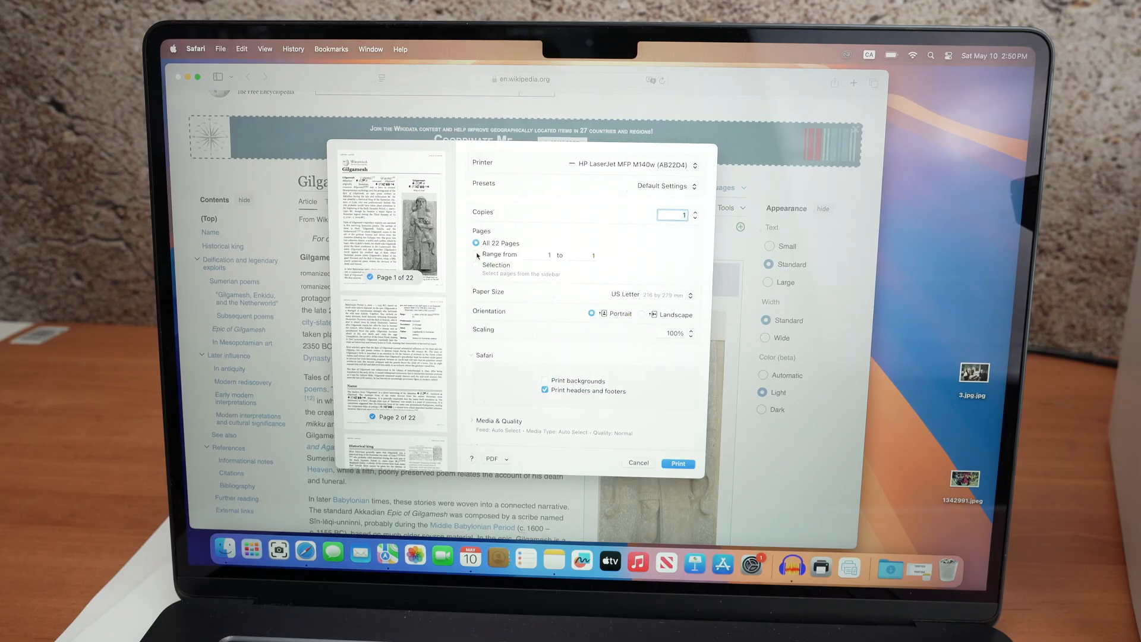
left_click(477, 254)
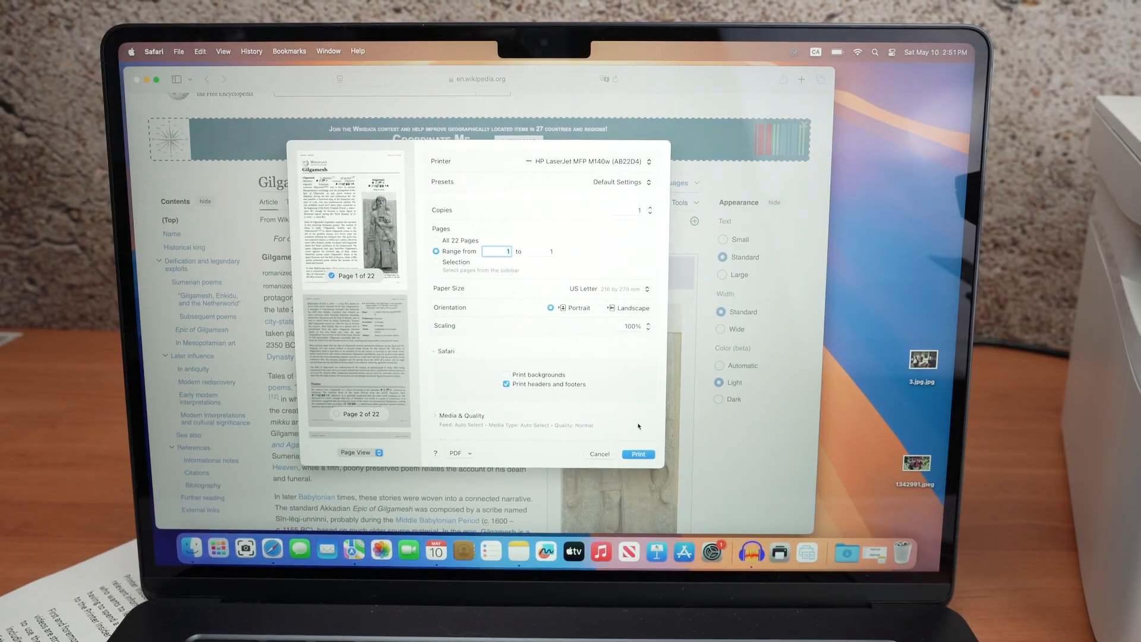
Print page 1 of the Gilgamesh article on the HP LaserJet
left_click(599, 453)
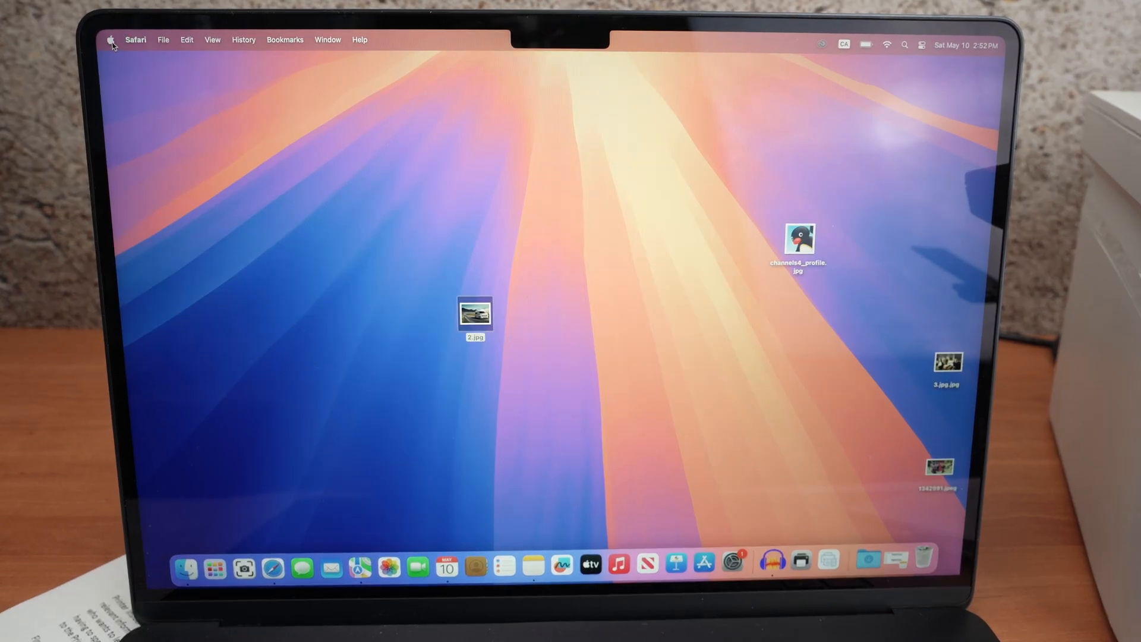
Show the HP LaserJet MFP M140w (AB22D4) in Printers & Scanners and open its scanner
left_click(110, 39)
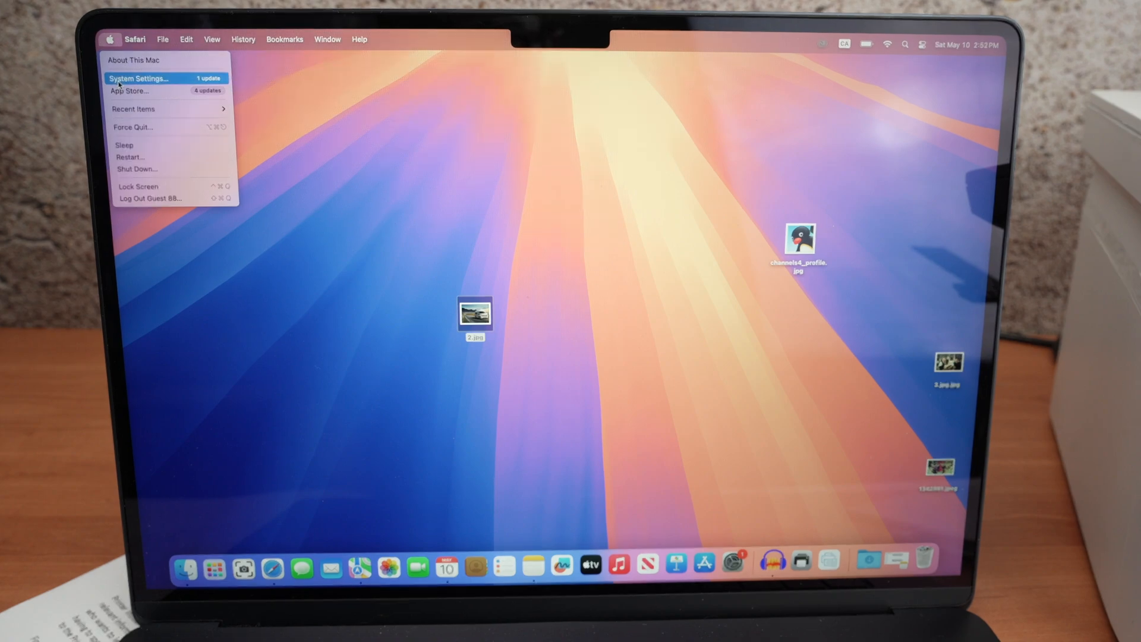
left_click(138, 78)
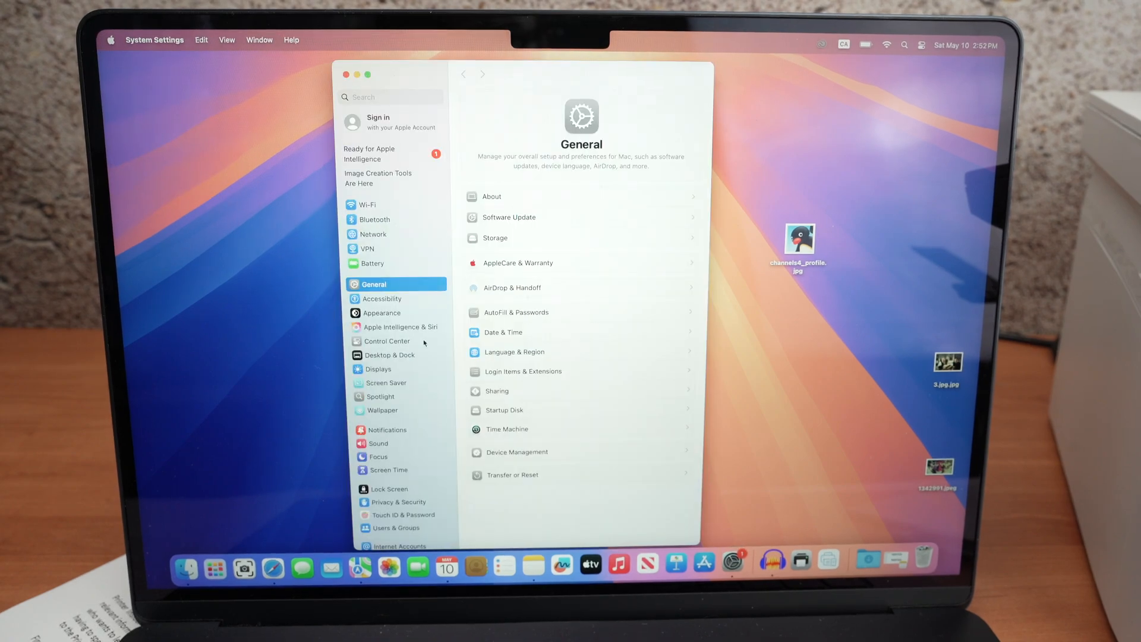
scroll("down", 3)
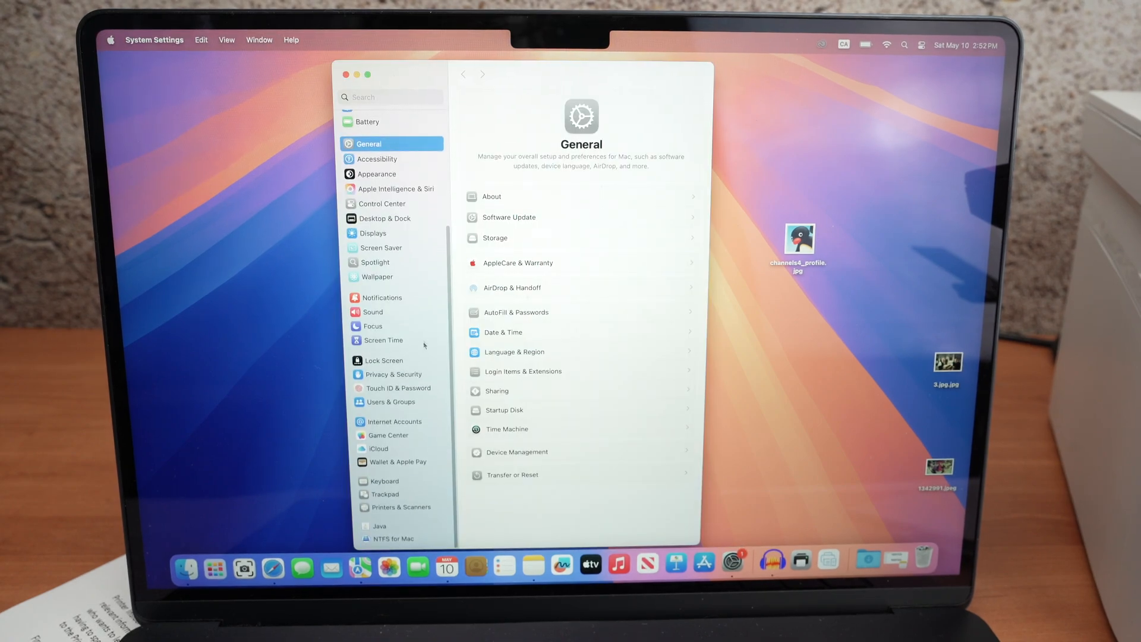
left_click(399, 505)
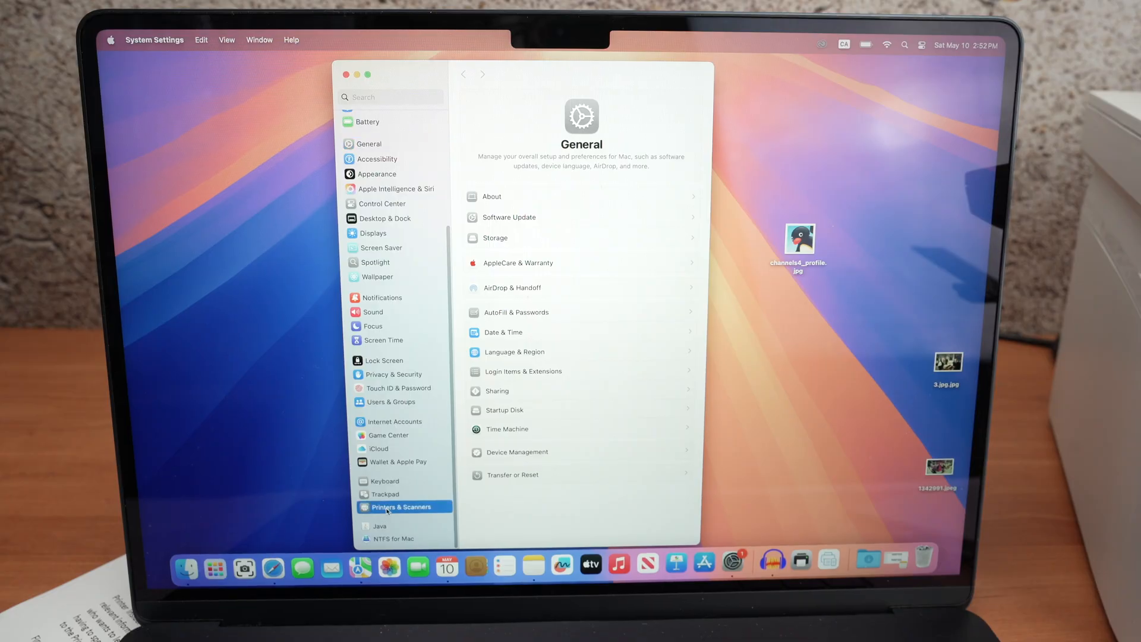
left_click(400, 506)
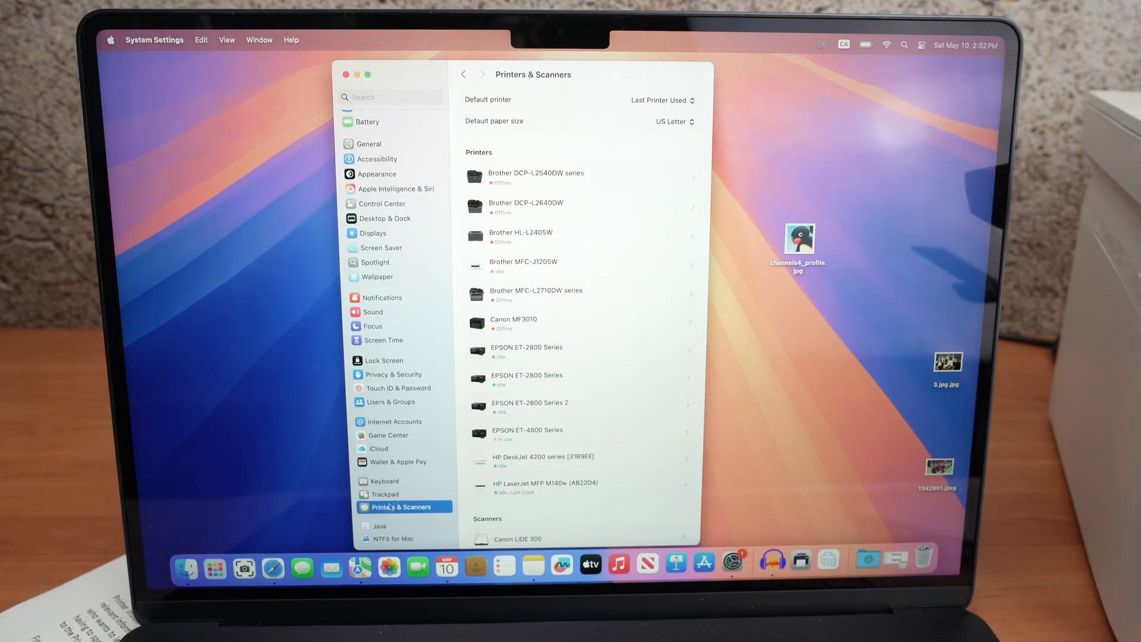
mouse_move(555, 369)
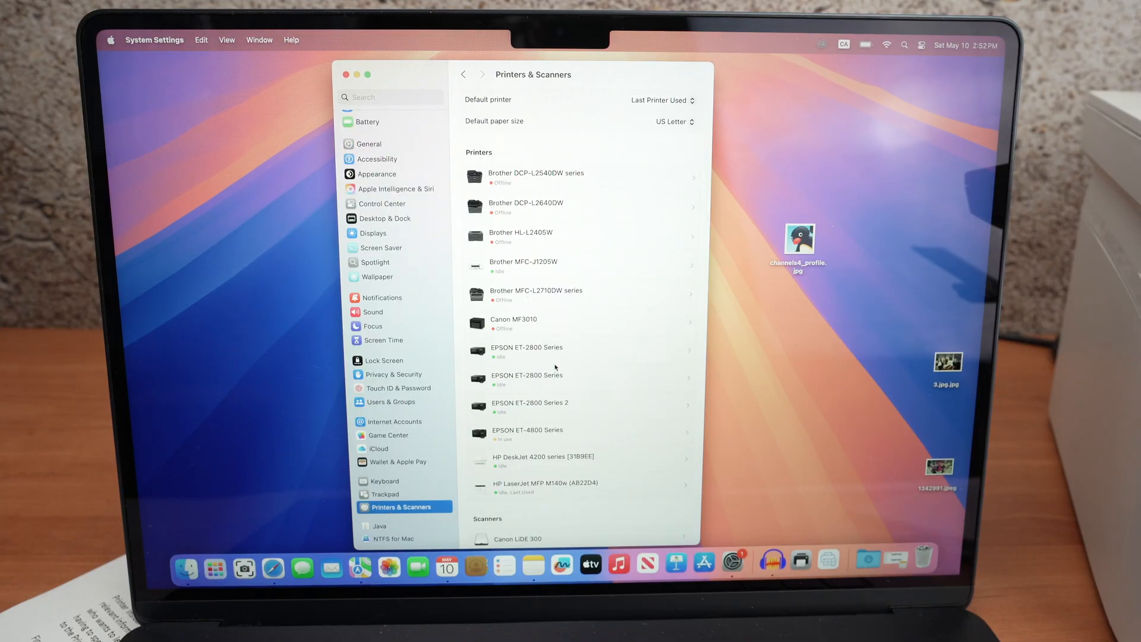
mouse_move(537, 489)
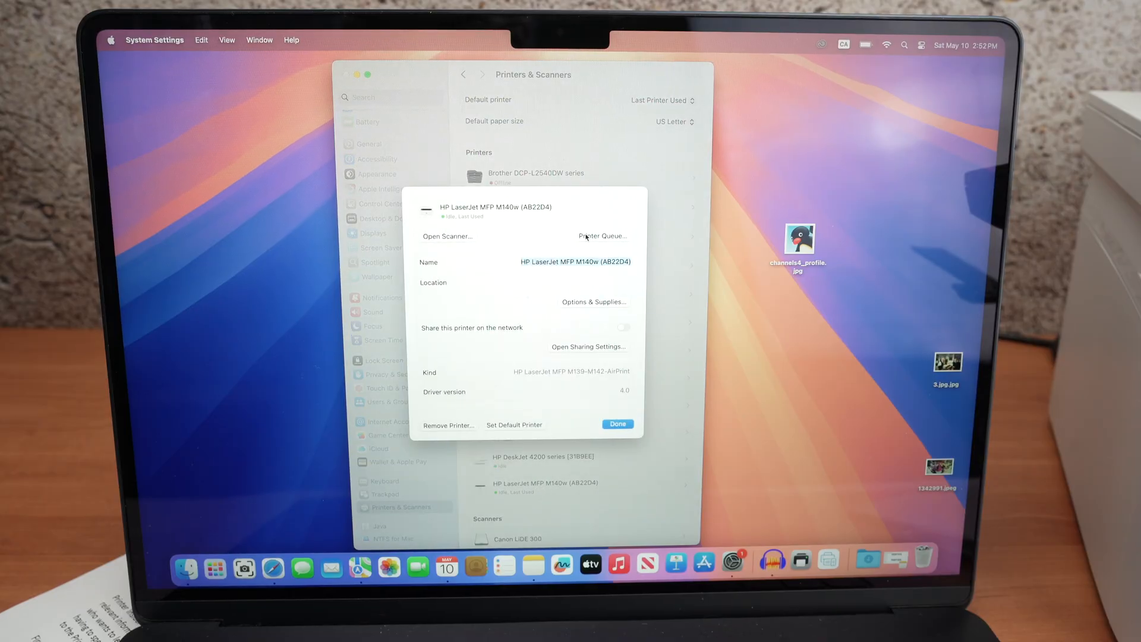
mouse_move(440, 239)
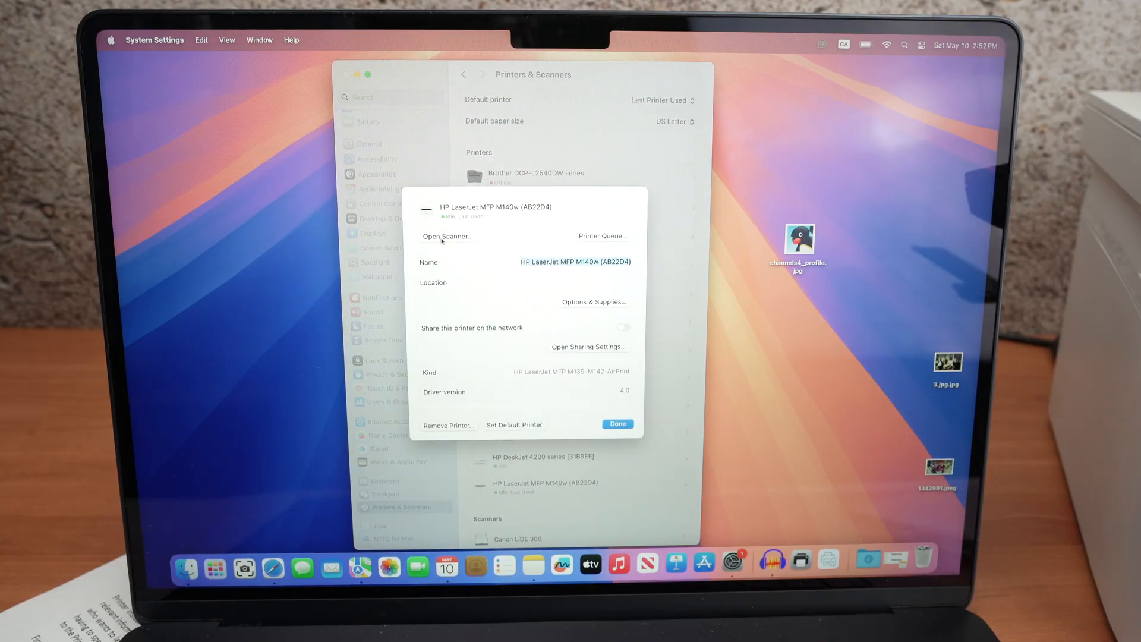
left_click(446, 236)
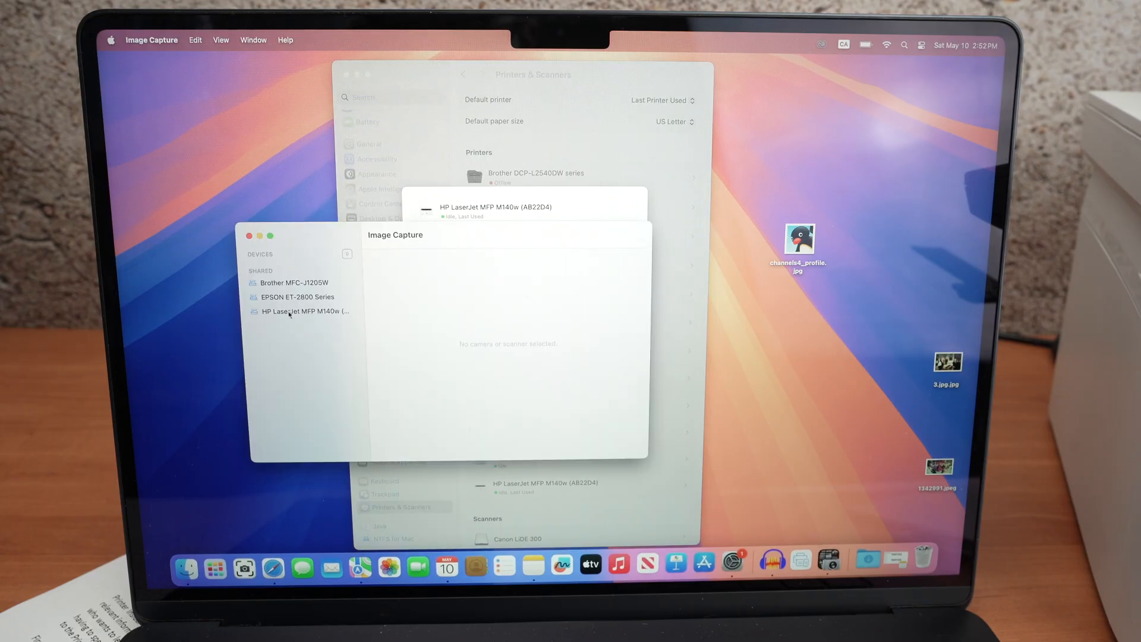
Select the HP LaserJet MFP M140w scanner, keeping Color, 200 dpi and US Letter
left_click(303, 311)
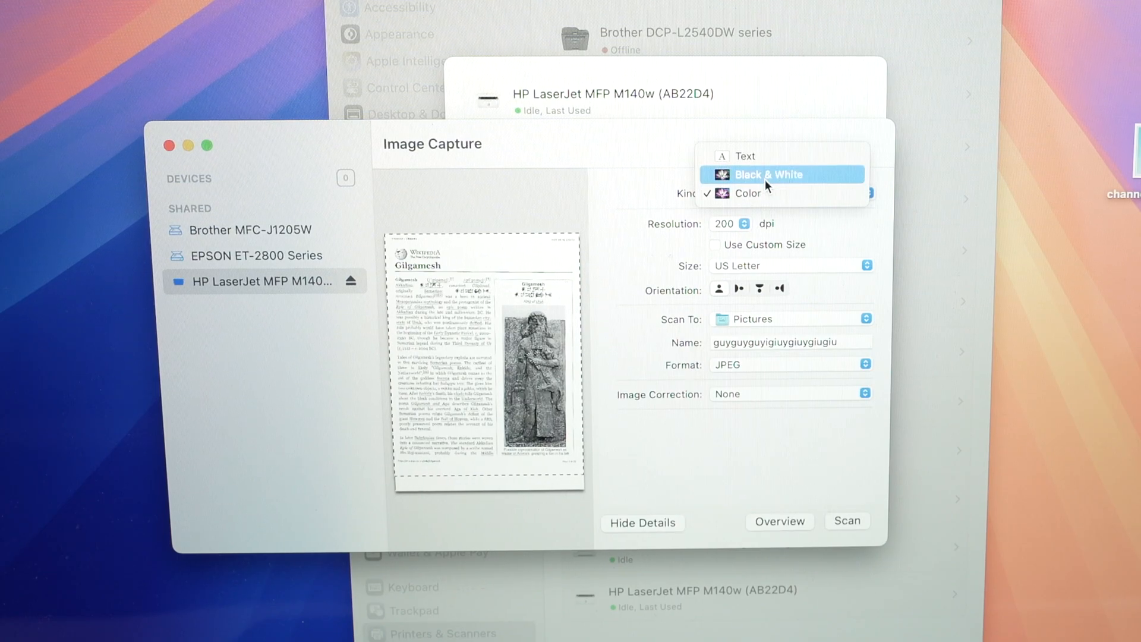
left_click(748, 192)
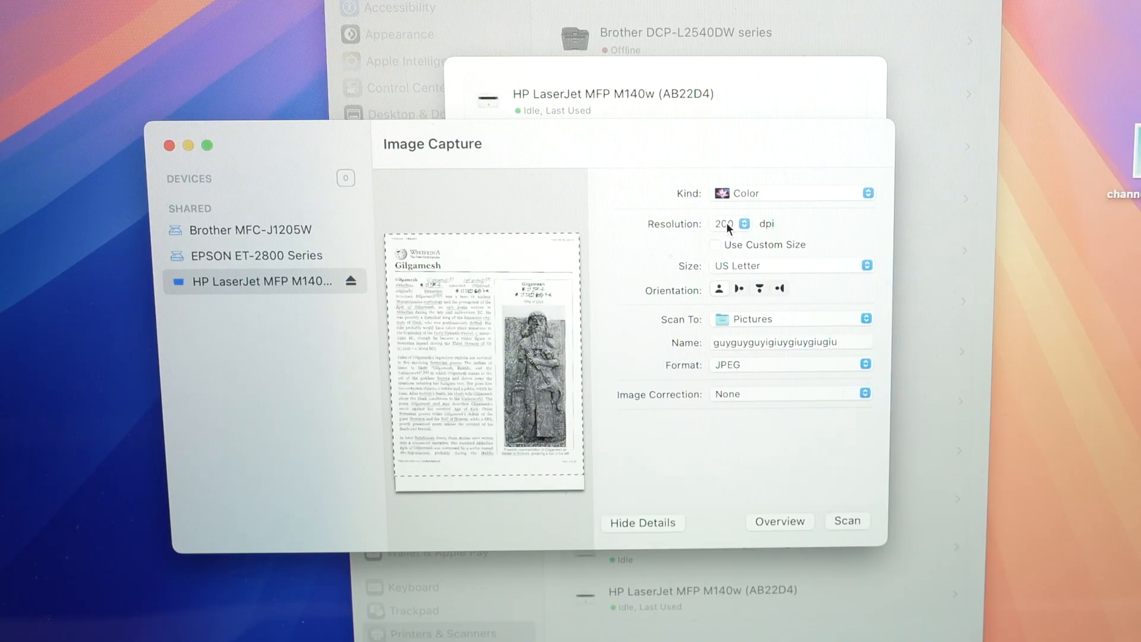
left_click(742, 223)
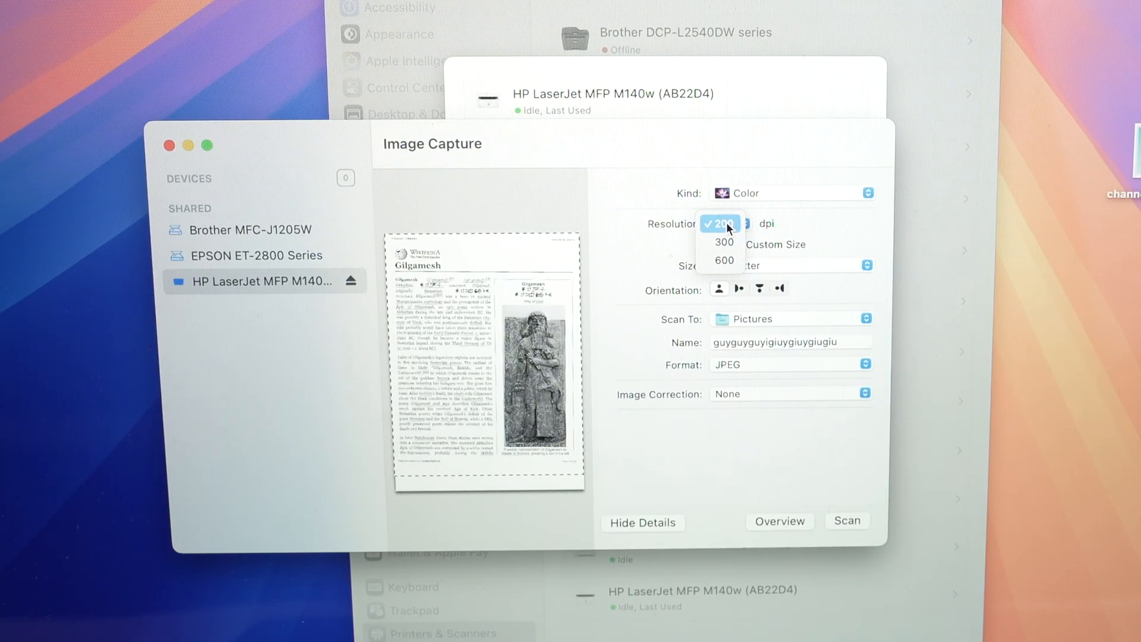
mouse_move(721, 241)
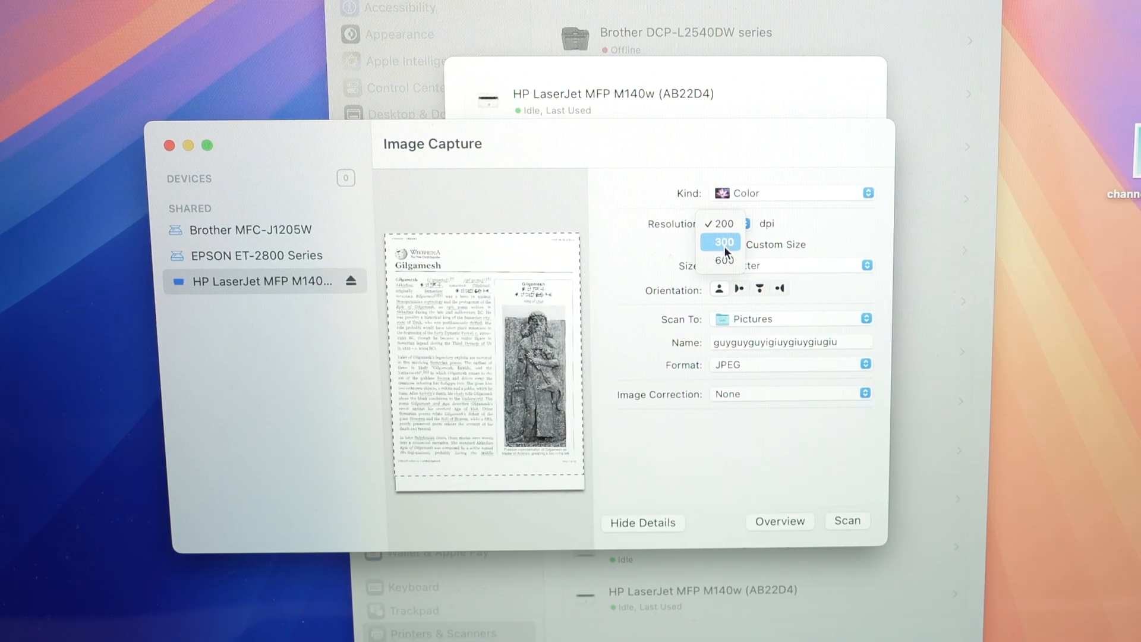
mouse_move(733, 264)
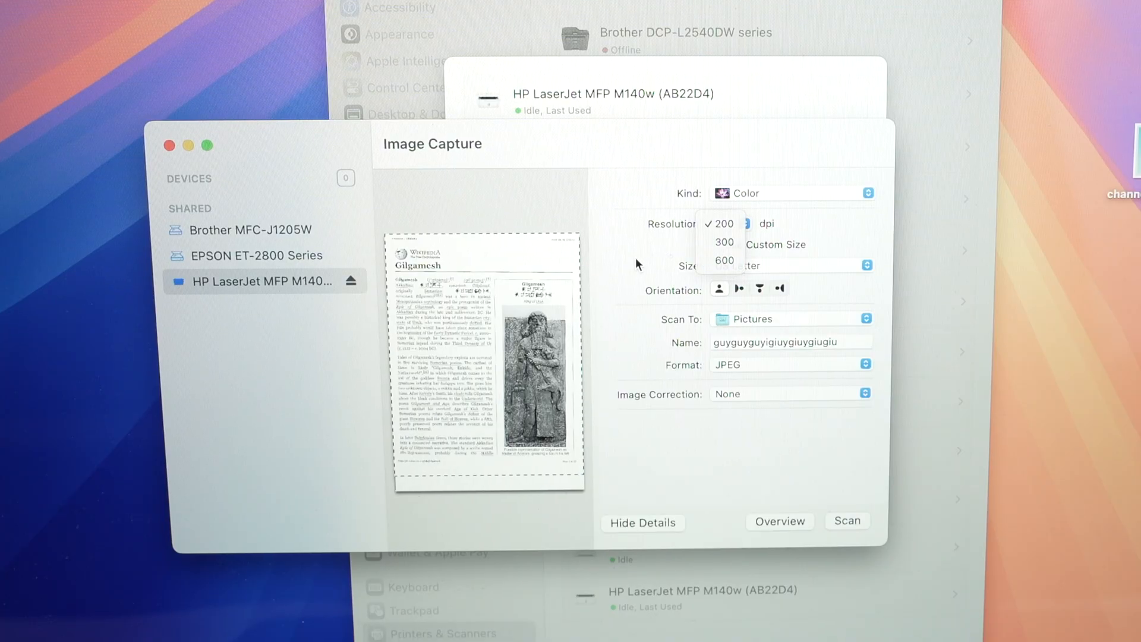
left_click(722, 223)
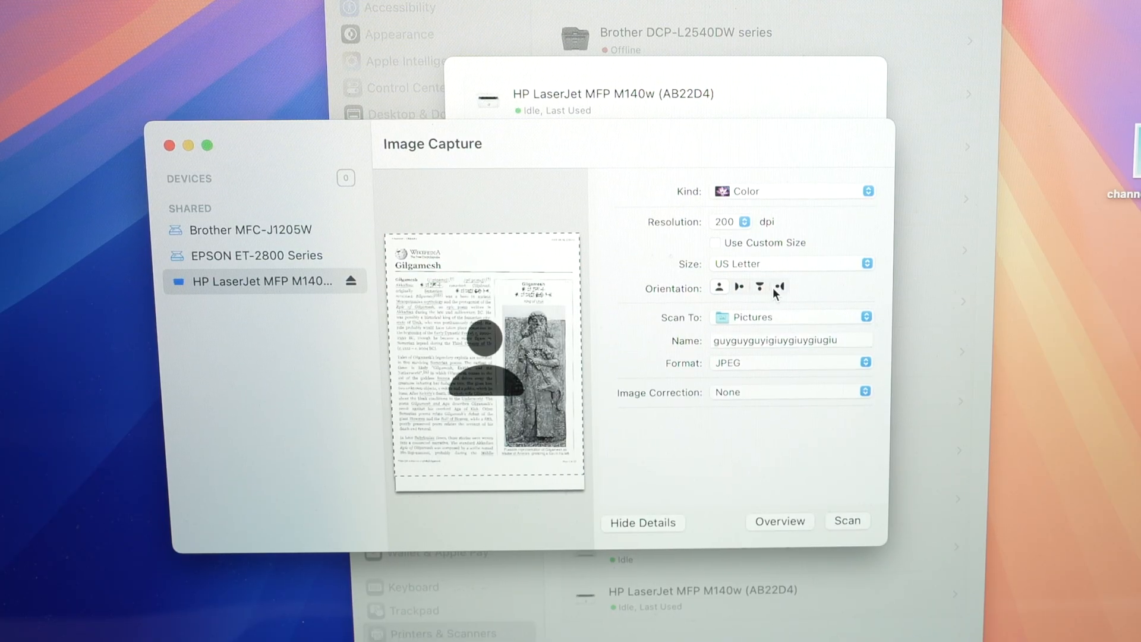
left_click(790, 263)
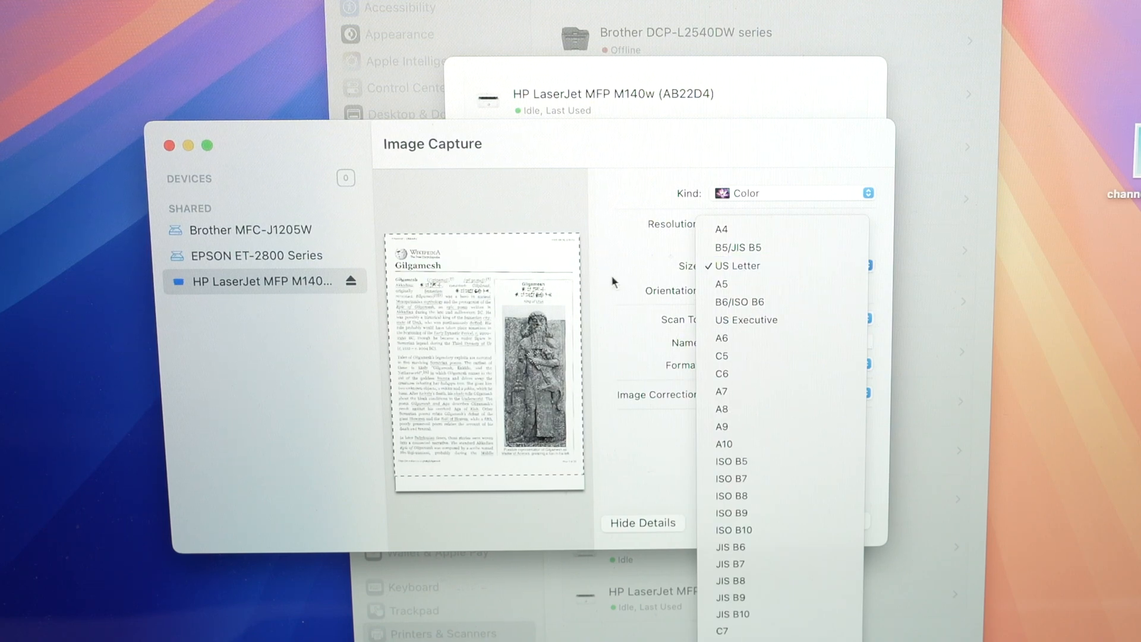
left_click(735, 265)
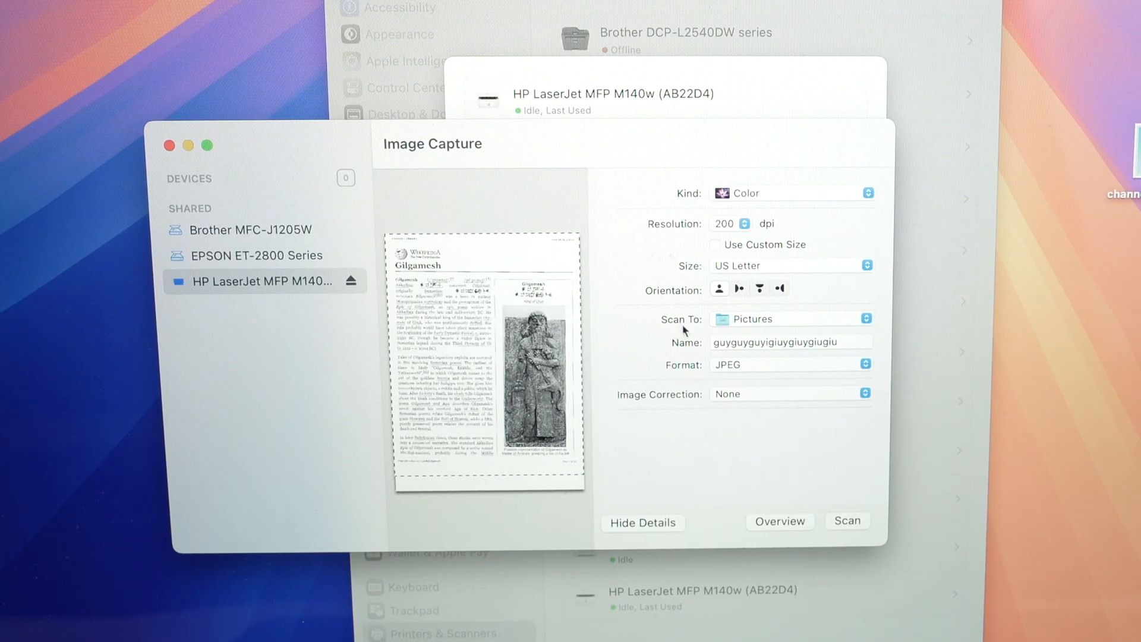
Scan the page to the Desktop as a JPEG named 'test files printer insider'
left_click(790, 318)
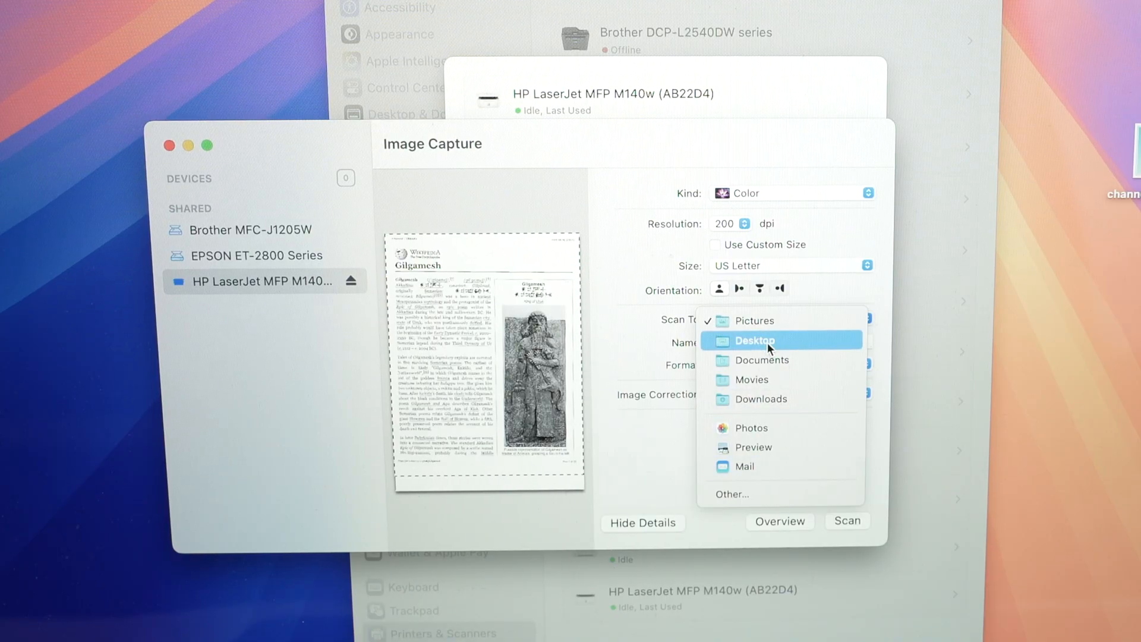
left_click(756, 340)
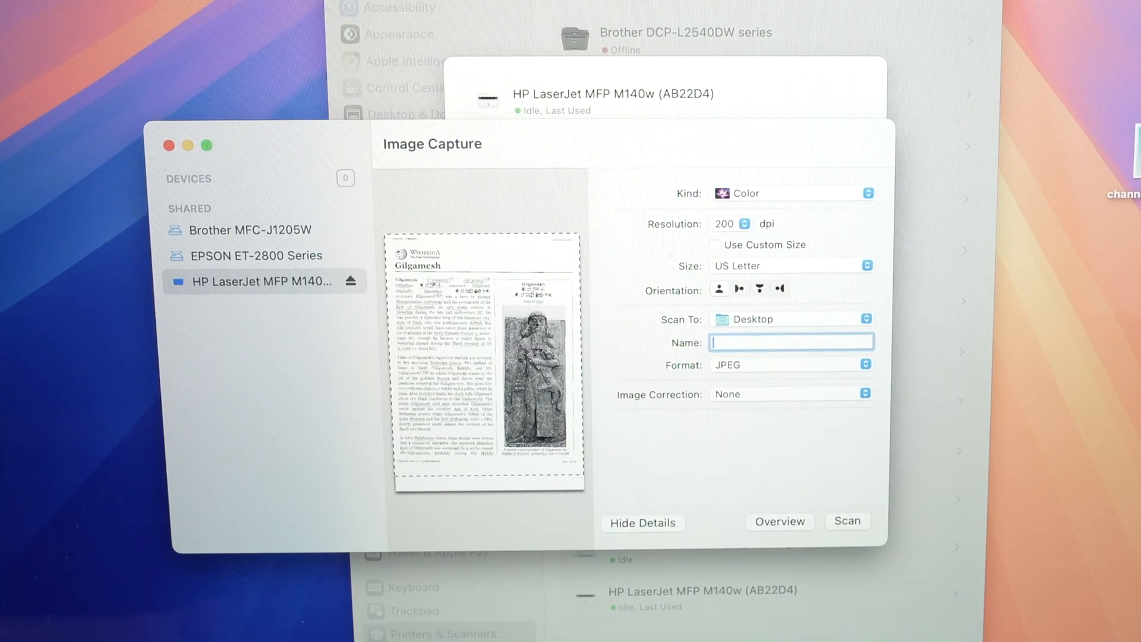
type("test f")
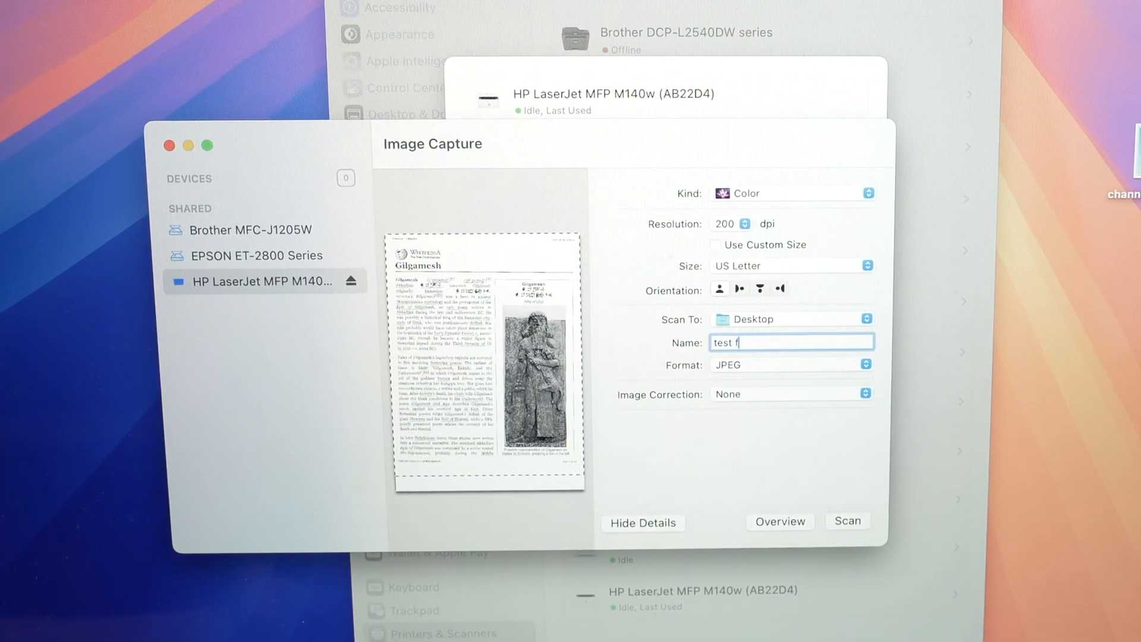
type("iles printer insider")
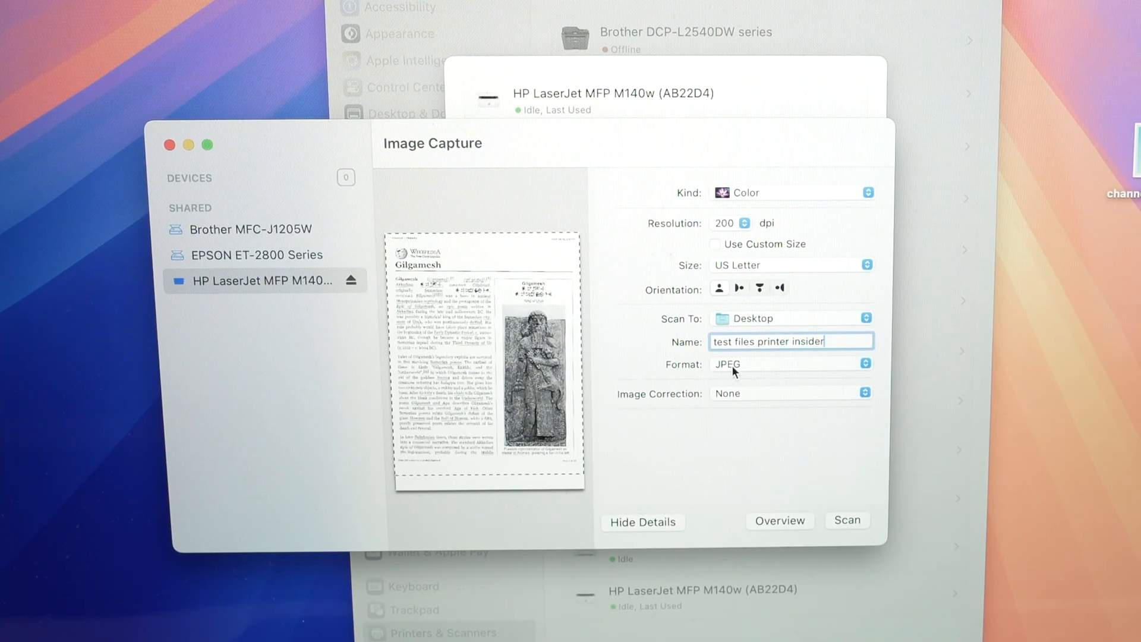
left_click(790, 364)
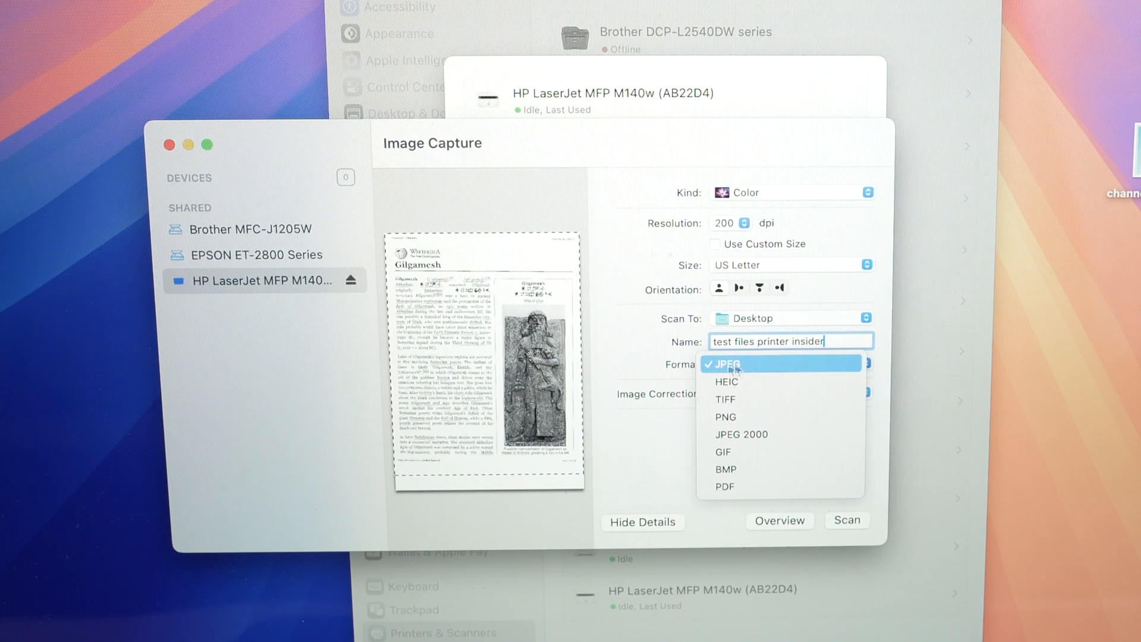
left_click(734, 363)
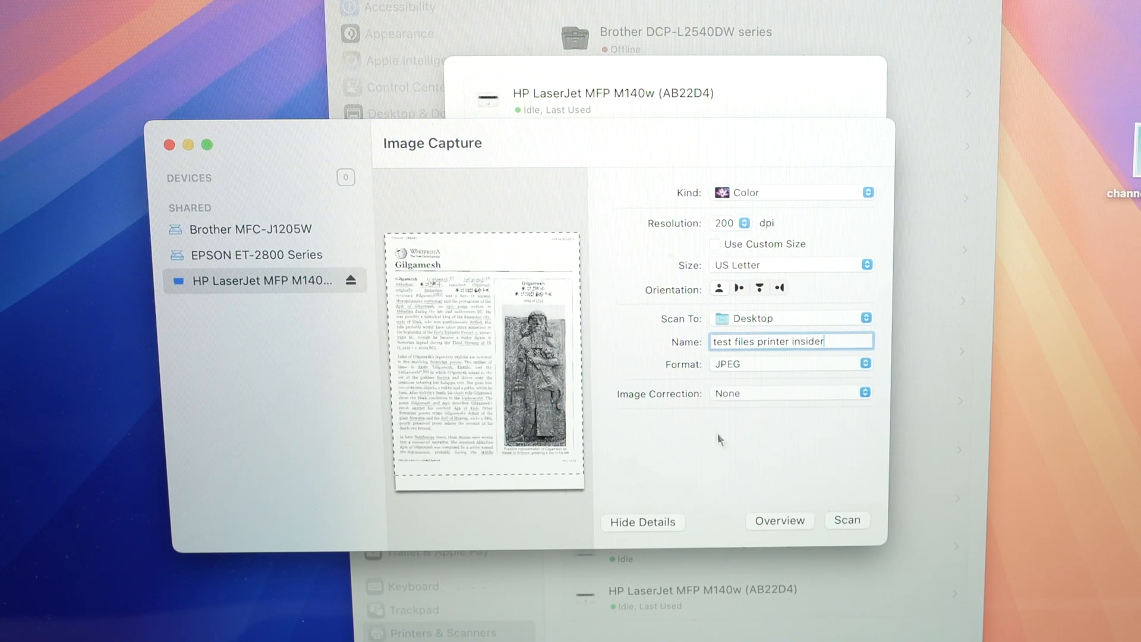
mouse_move(774, 414)
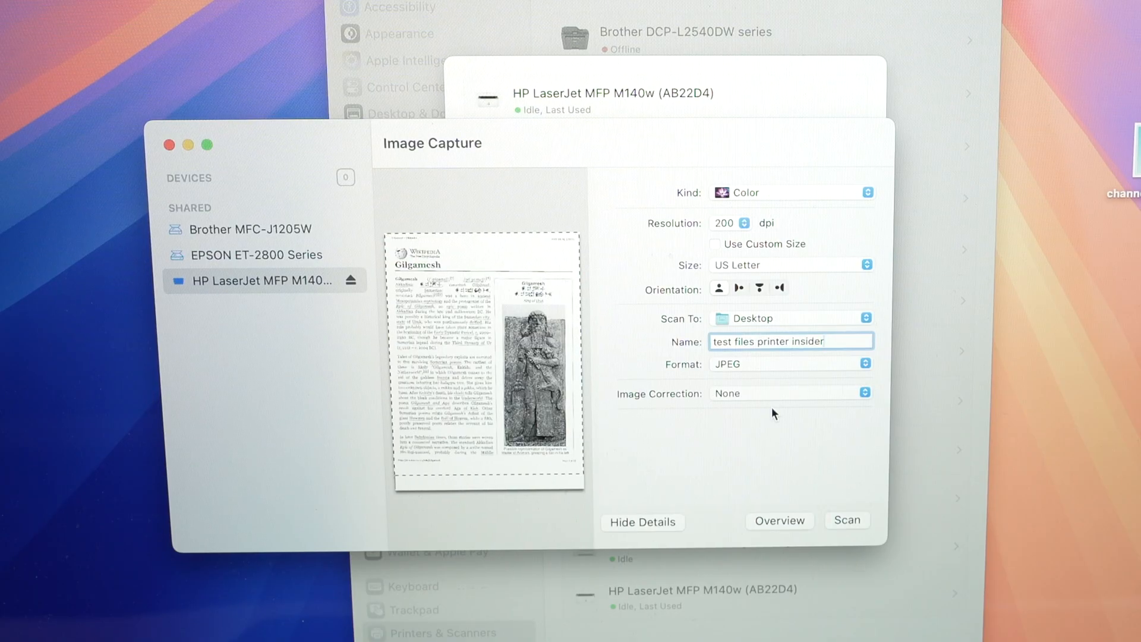
left_click(846, 520)
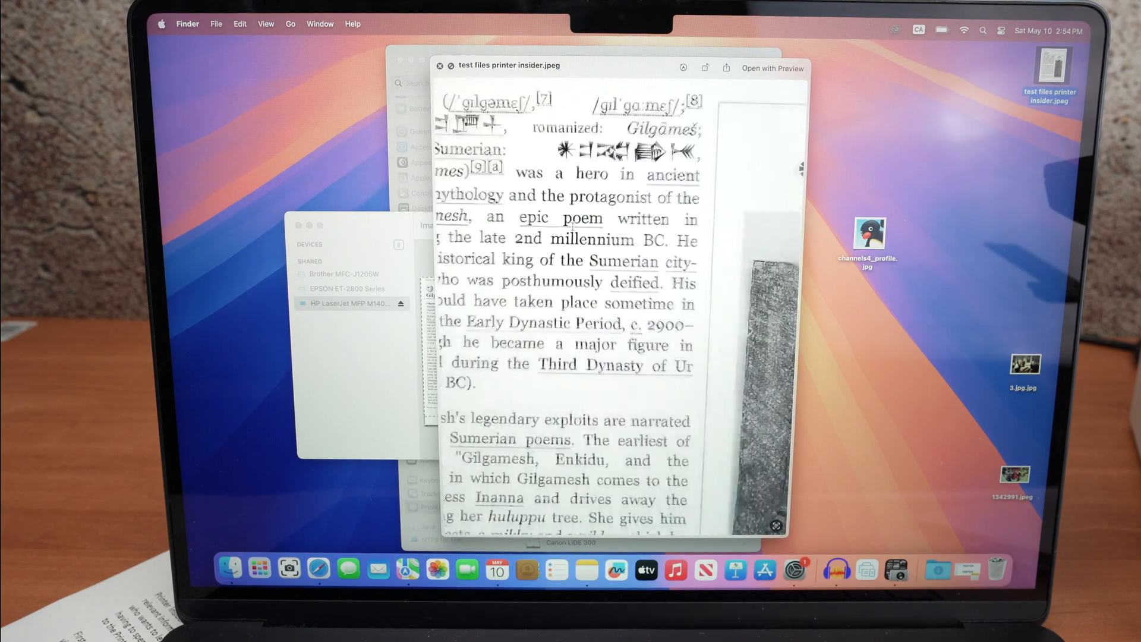
Scroll to enlarge the Quick Look preview of 'test files printer insider.jpeg'
scroll("down", 3)
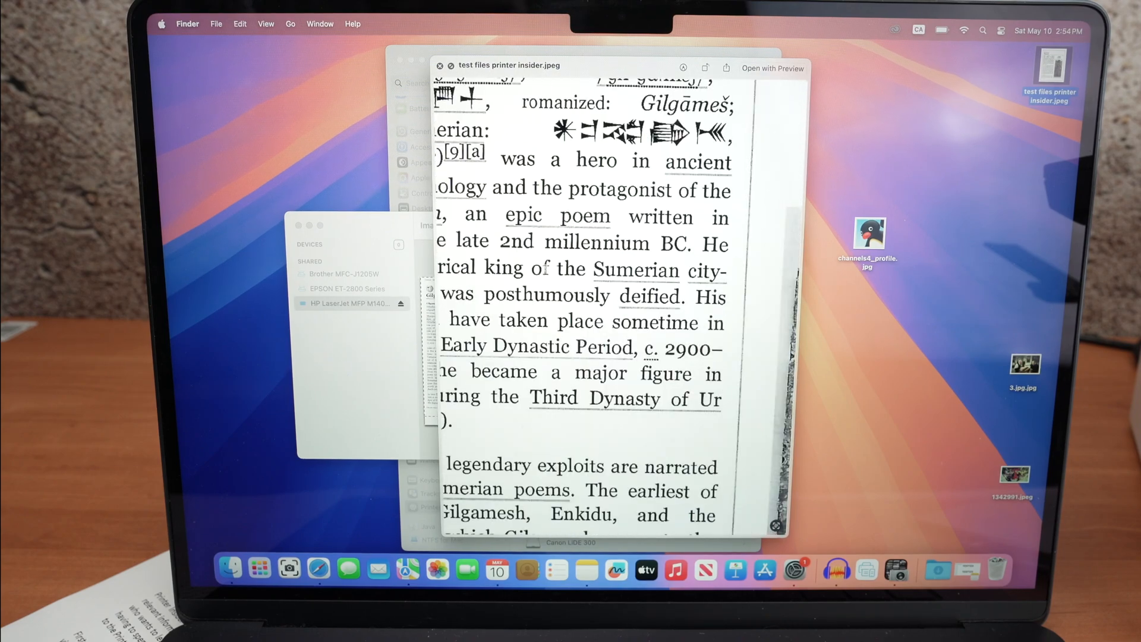